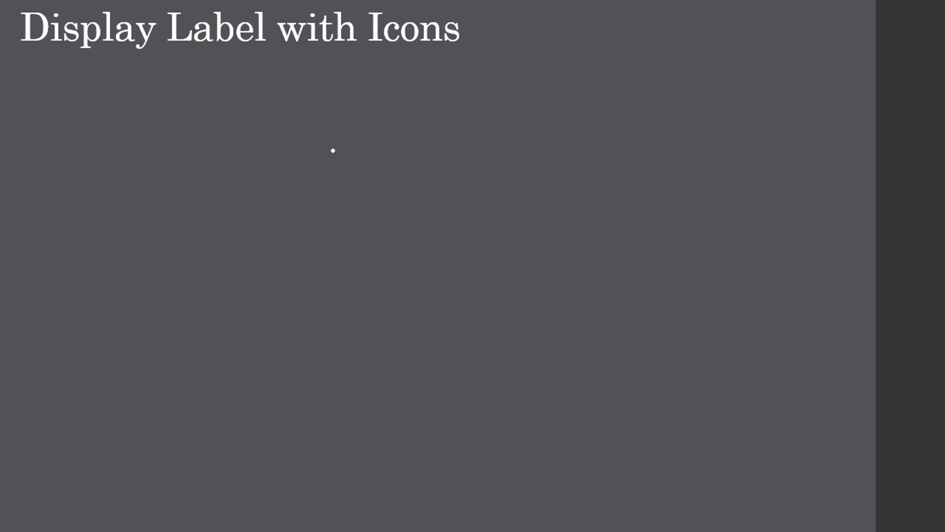
End the slideshow and move to the JFrameDemo.java code in Eclipse.
left_click(487, 520)
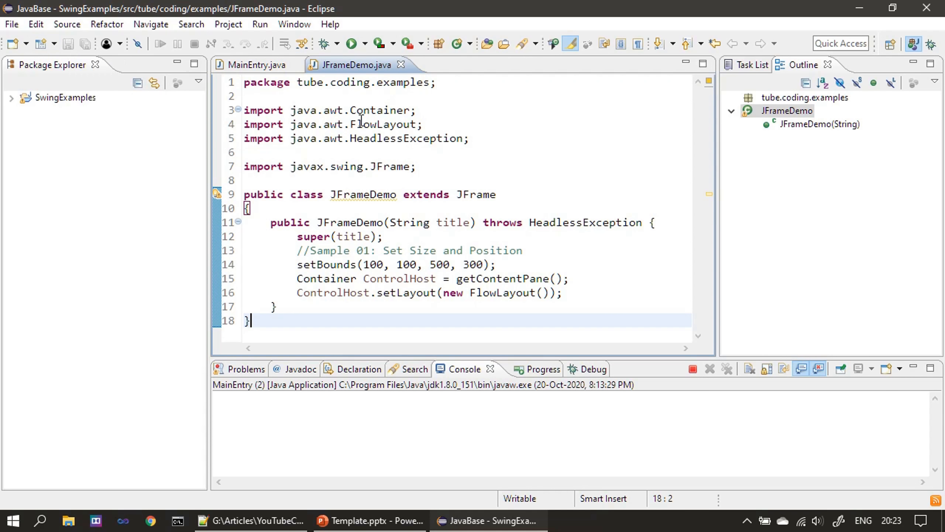
mouse_move(340, 292)
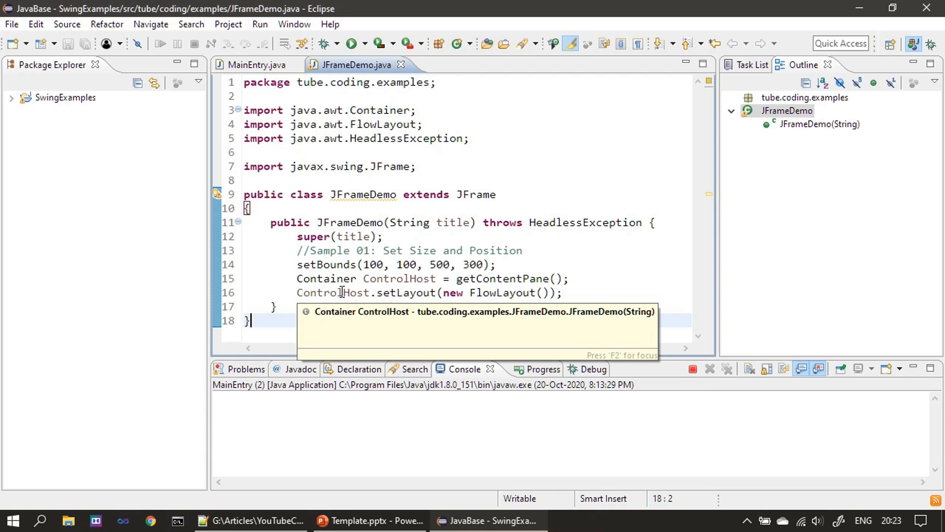
mouse_move(213, 97)
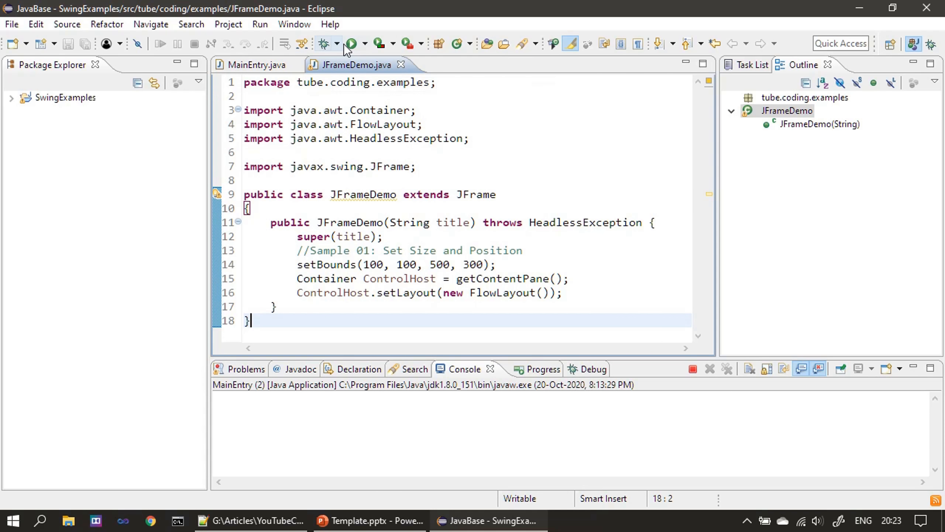
Run JFrameDemo to show its empty Swing Frame Window, then close it.
left_click(353, 44)
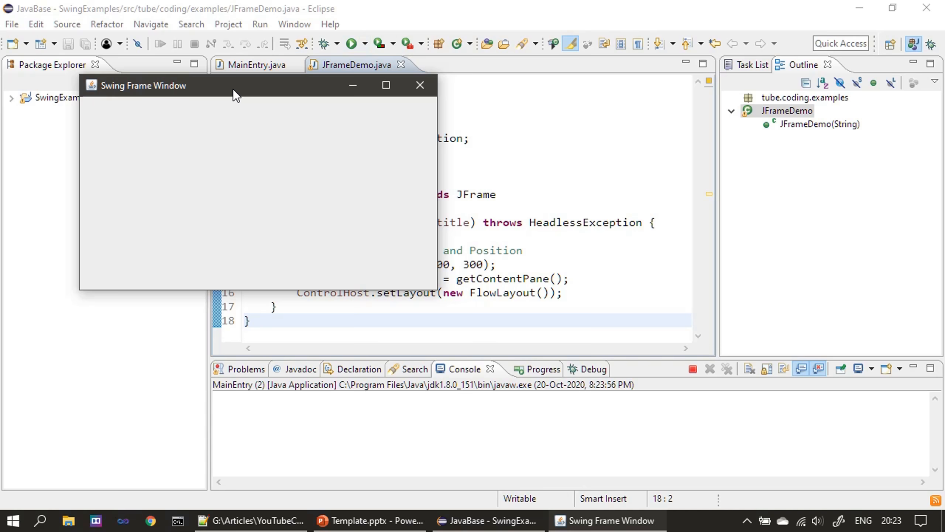
left_click(420, 84)
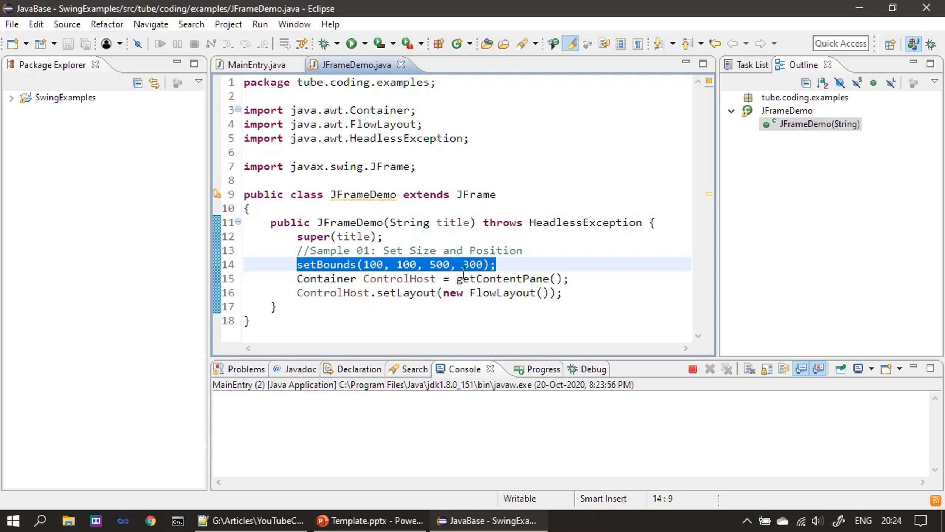
mouse_move(517, 271)
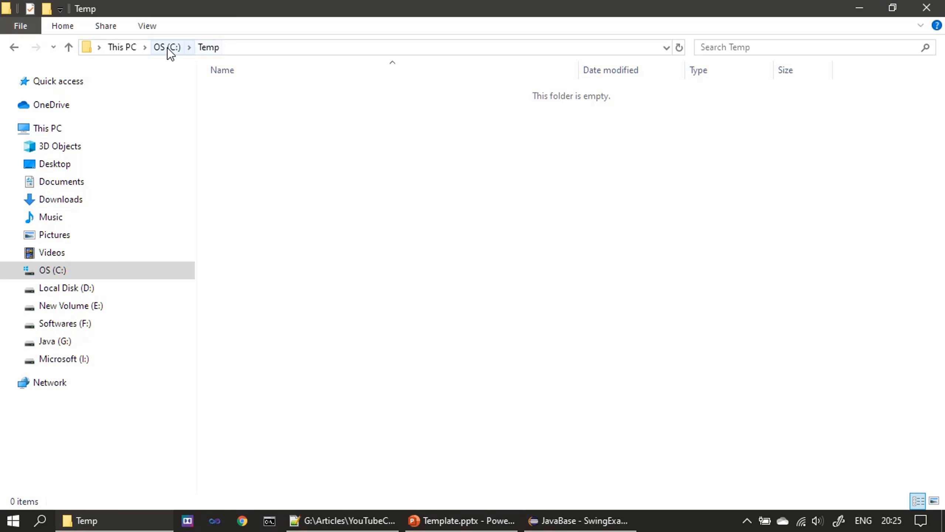
mouse_move(297, 172)
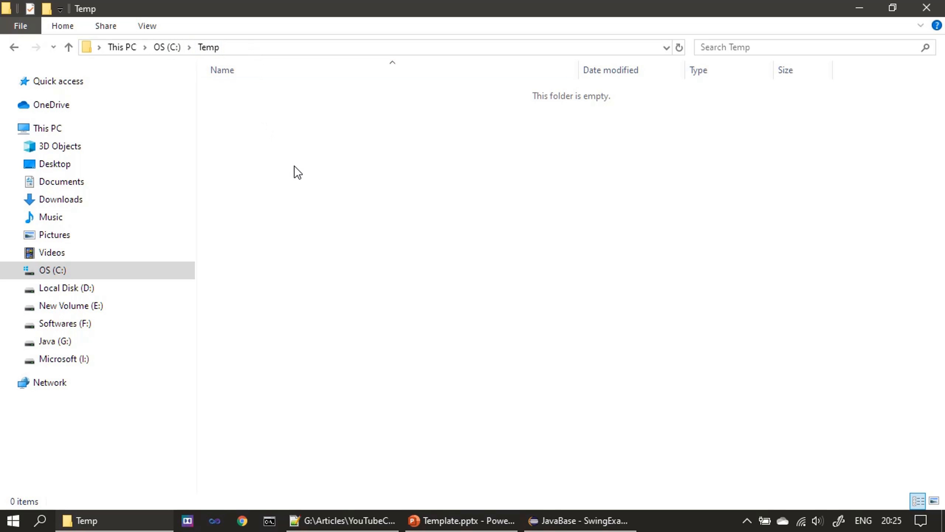
mouse_move(412, 226)
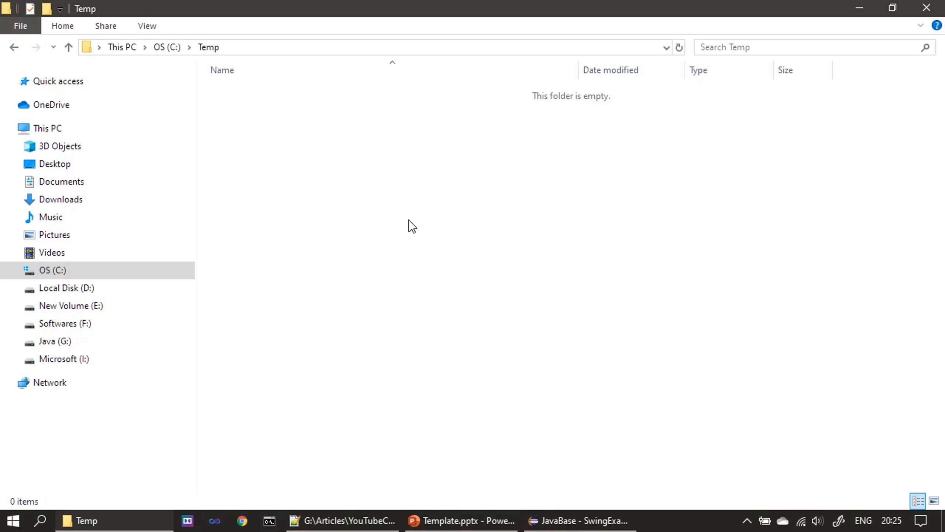
mouse_move(399, 280)
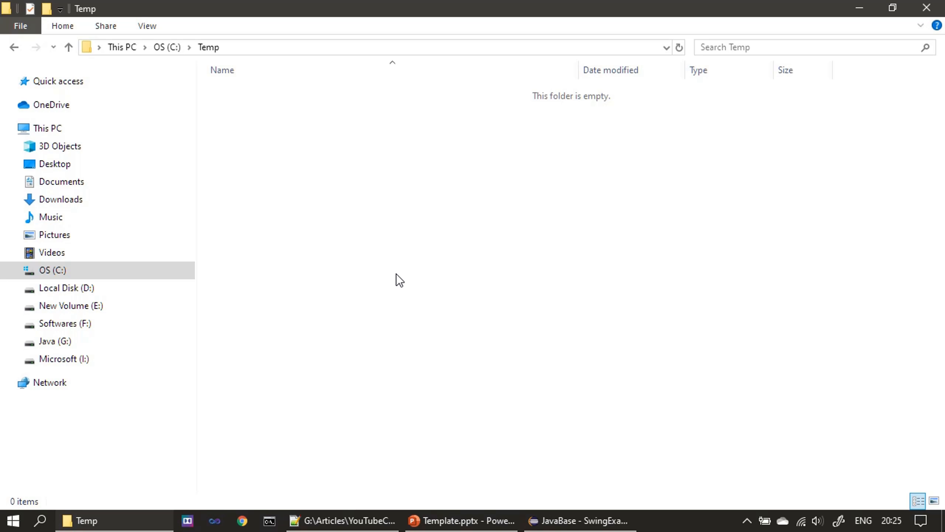
mouse_move(555, 223)
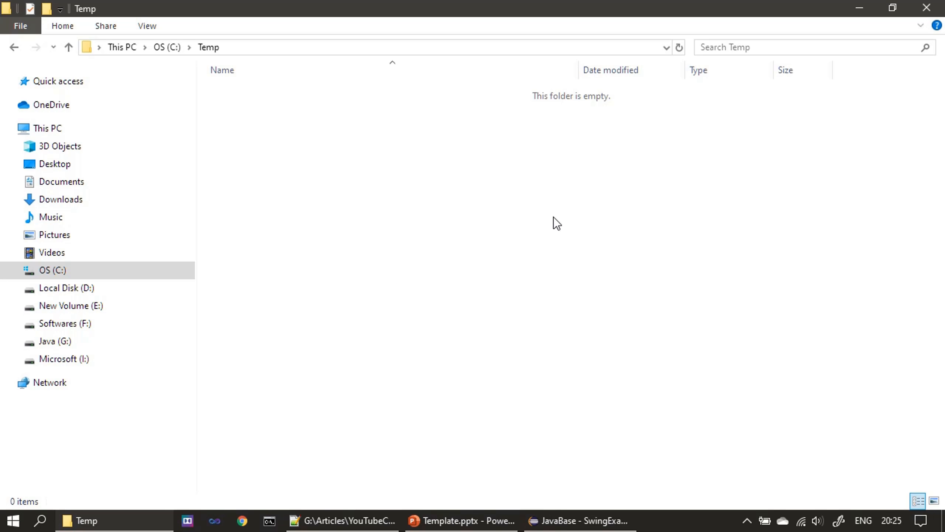
mouse_move(294, 347)
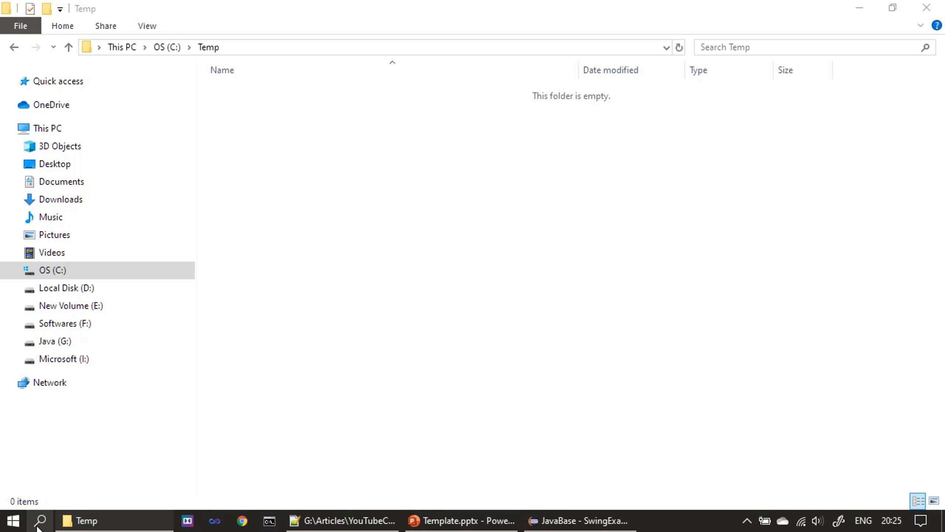
Search for mspaint and launch Paint with a new untitled image.
type("m")
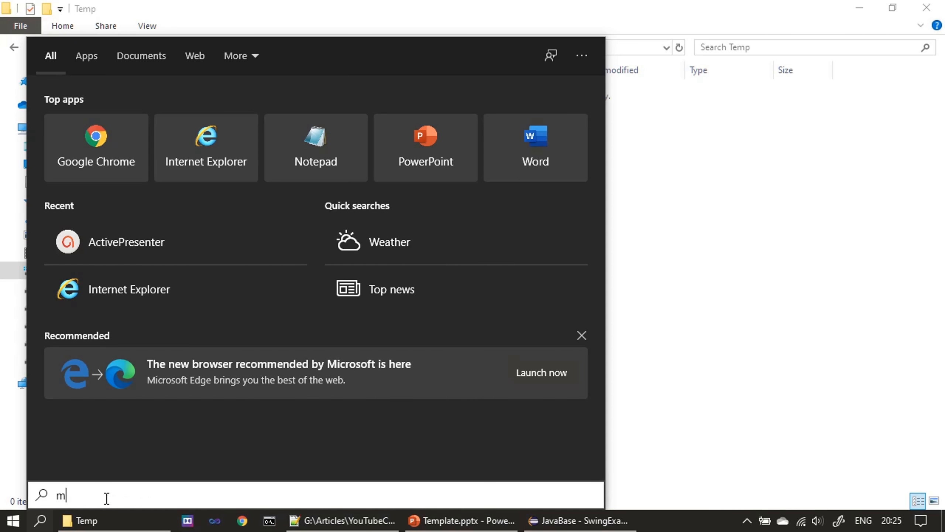
type("spaint")
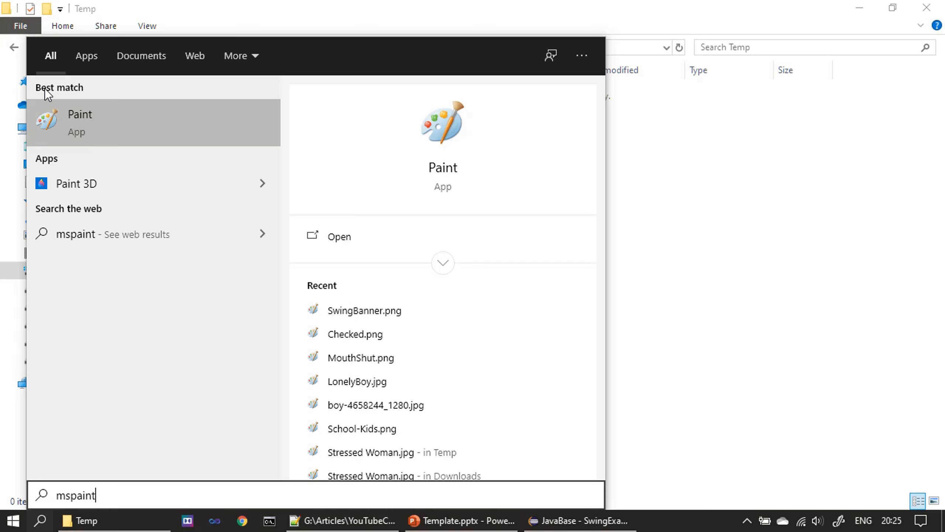
left_click(80, 122)
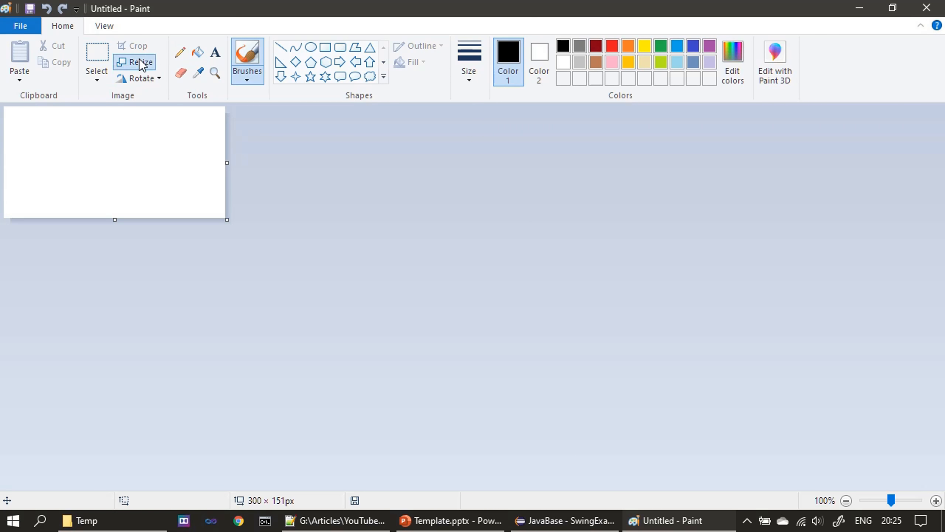
Resize the image to 32 by 32 pixels with Maintain aspect ratio unchecked.
left_click(143, 62)
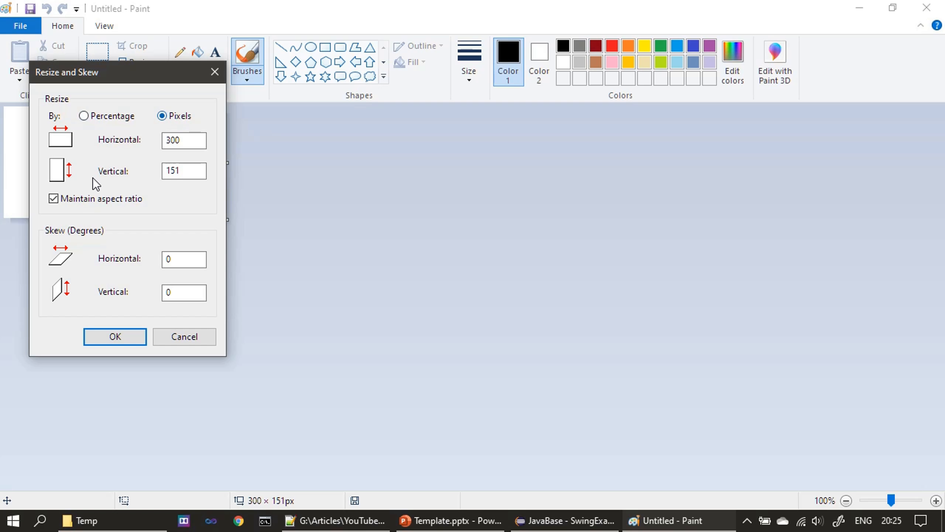
left_click(54, 199)
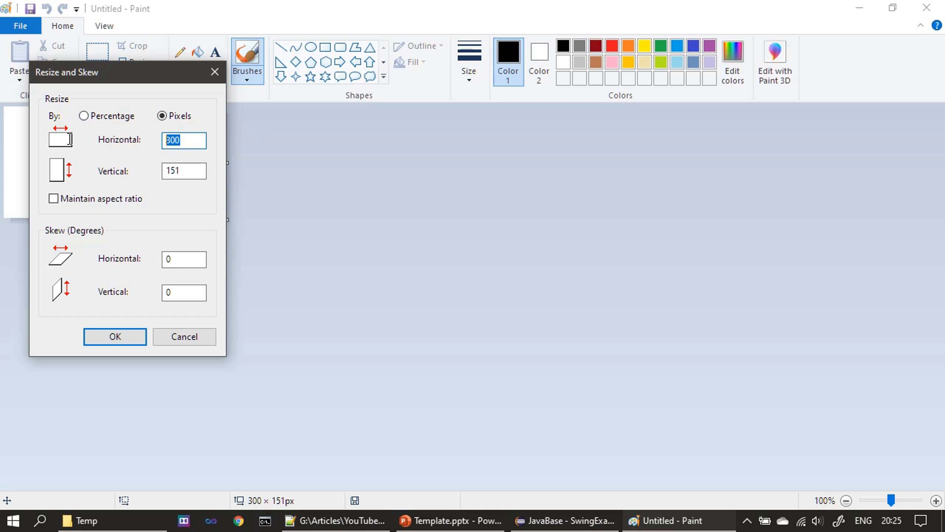
type("32")
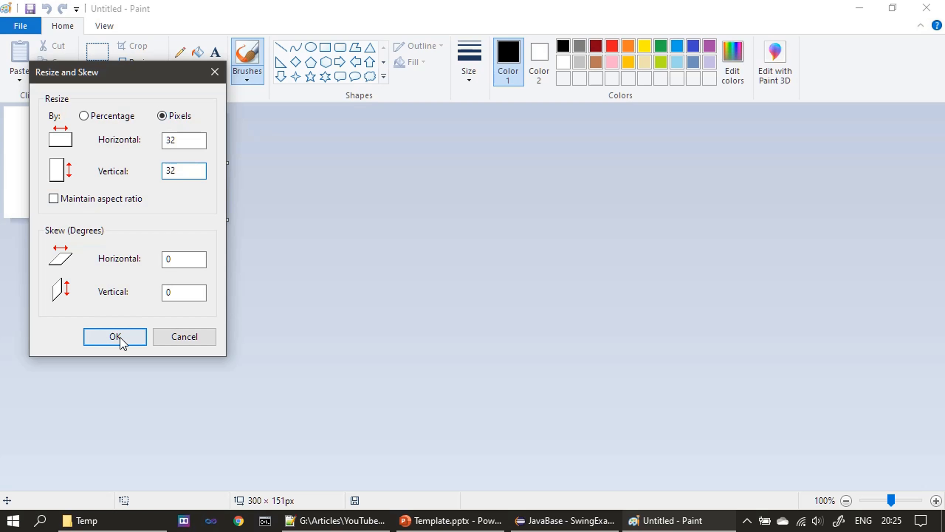
left_click(162, 116)
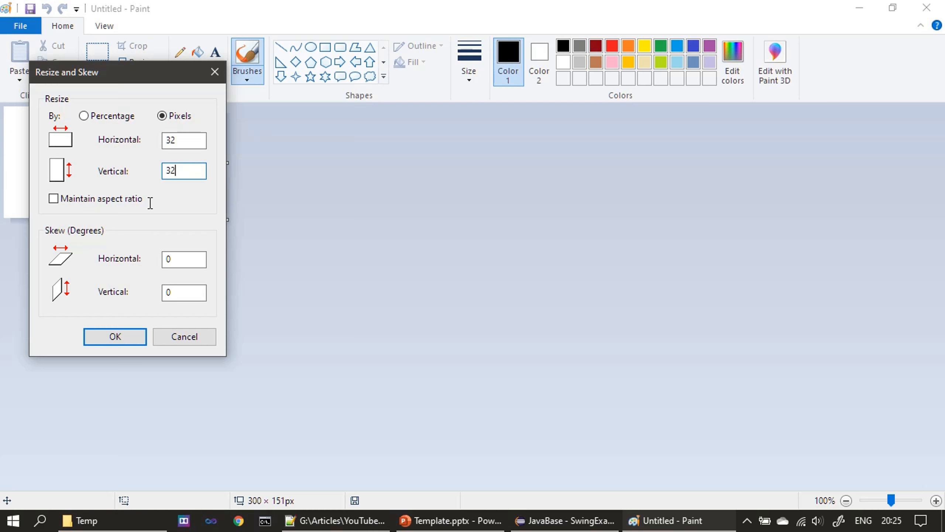
left_click(115, 337)
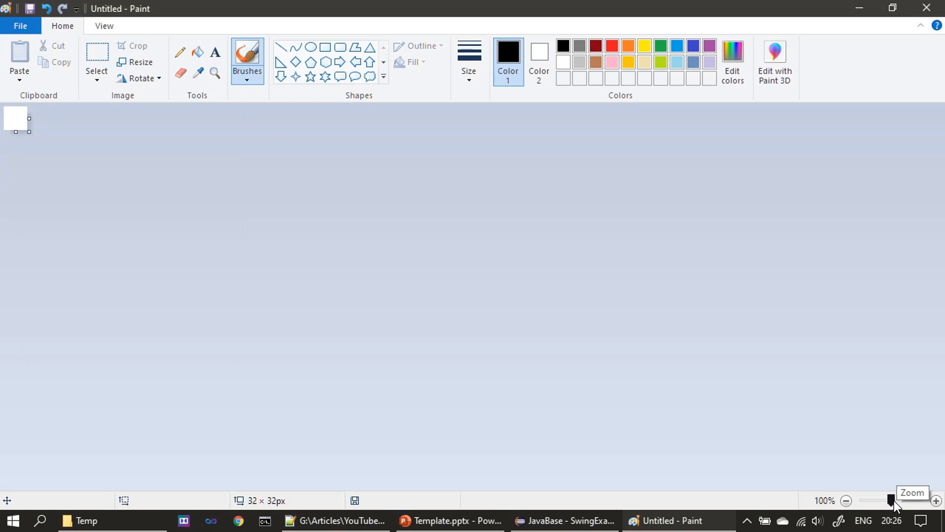
left_click_drag(890, 500, 904, 501)
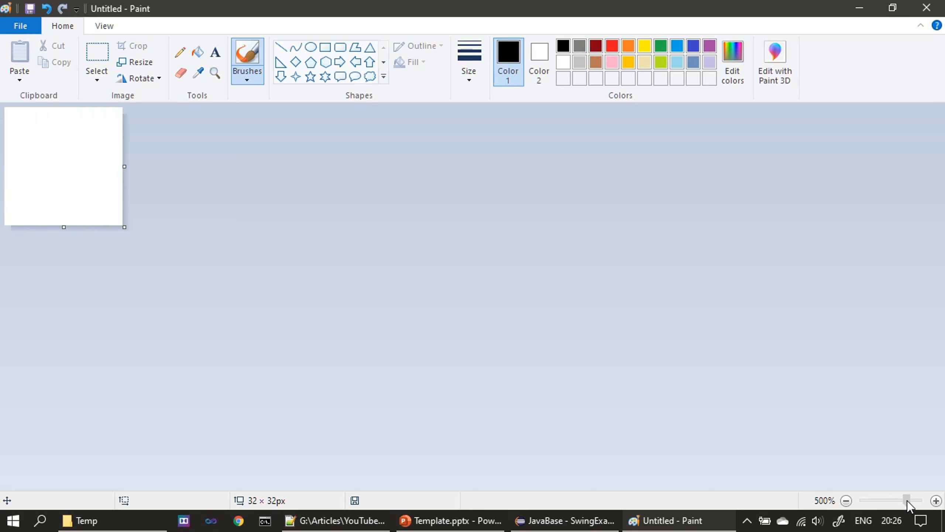
left_click(937, 501)
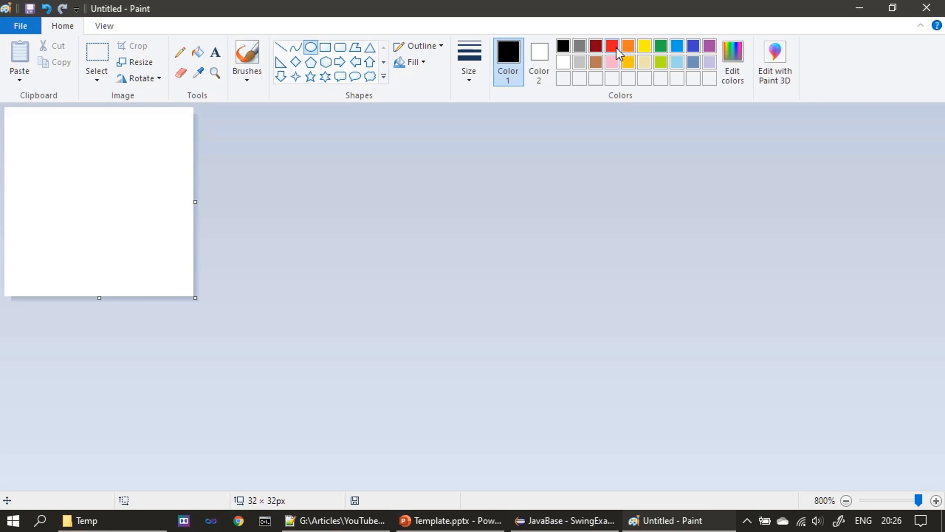
left_click(611, 45)
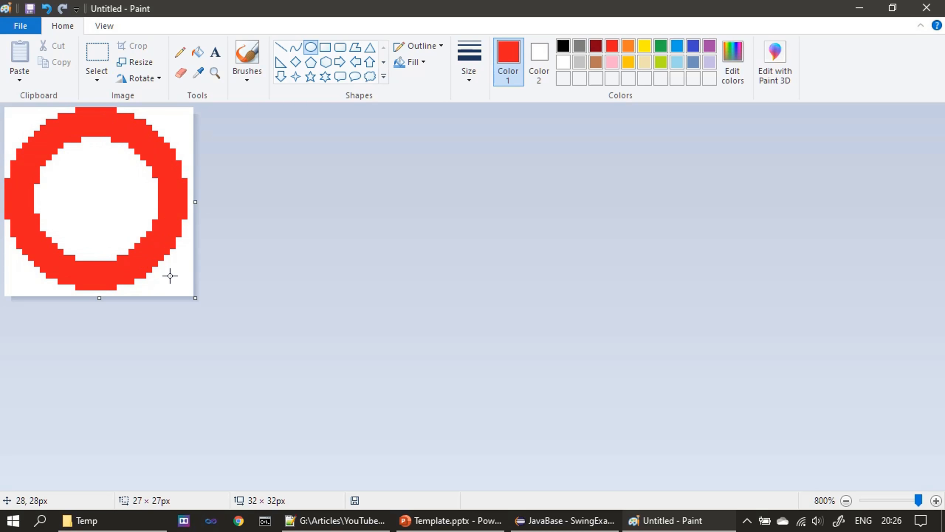
mouse_move(693, 45)
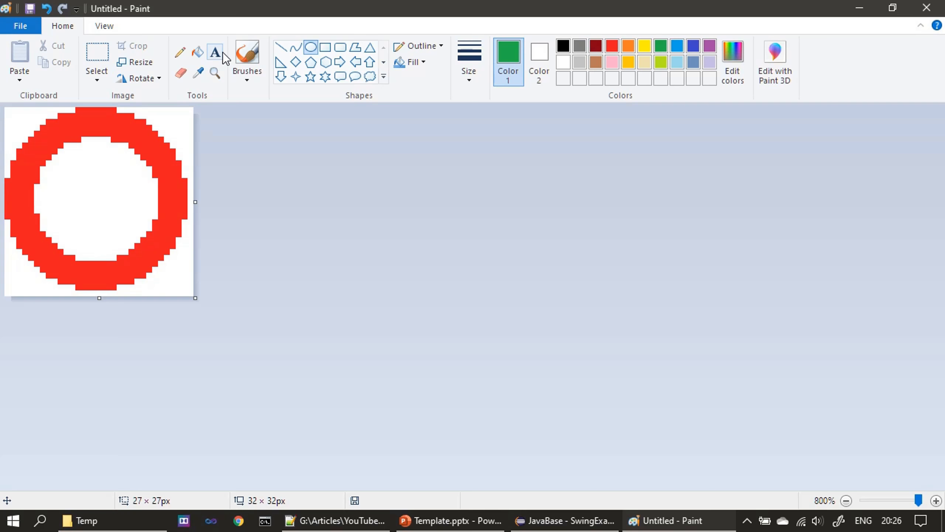
left_click(247, 60)
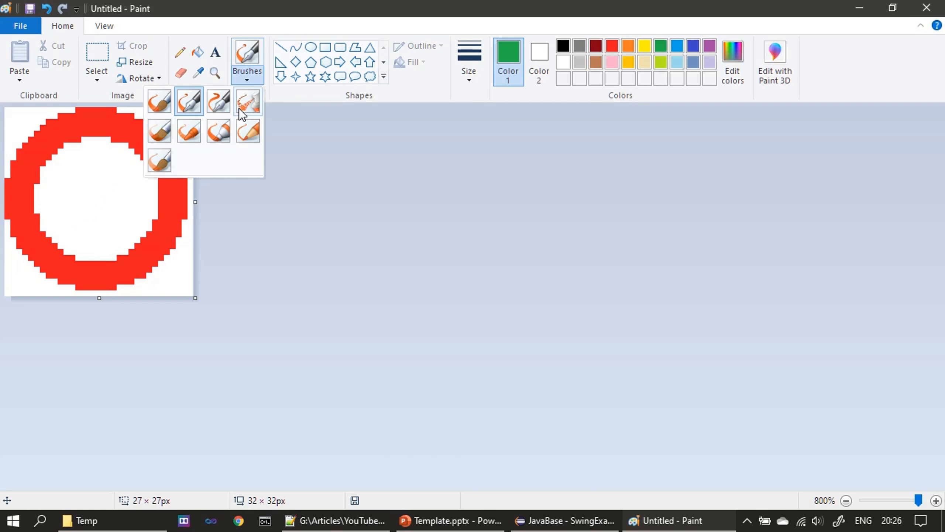
left_click(218, 101)
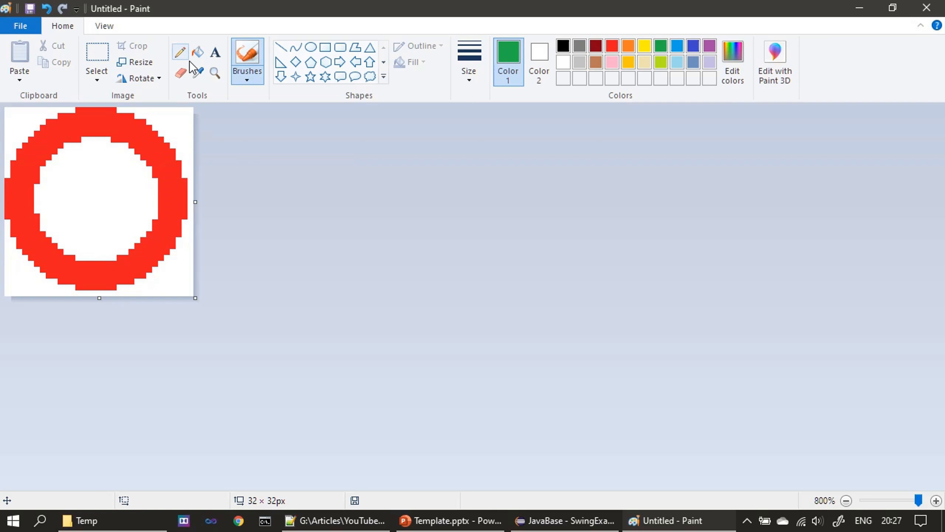
left_click(468, 60)
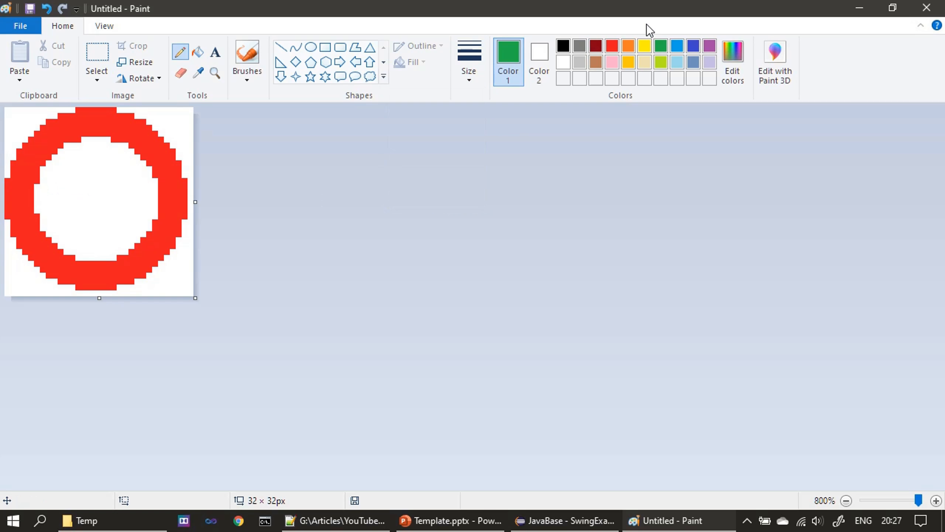
Draw a green circle with the Oval shape inside the red ring.
left_click(311, 46)
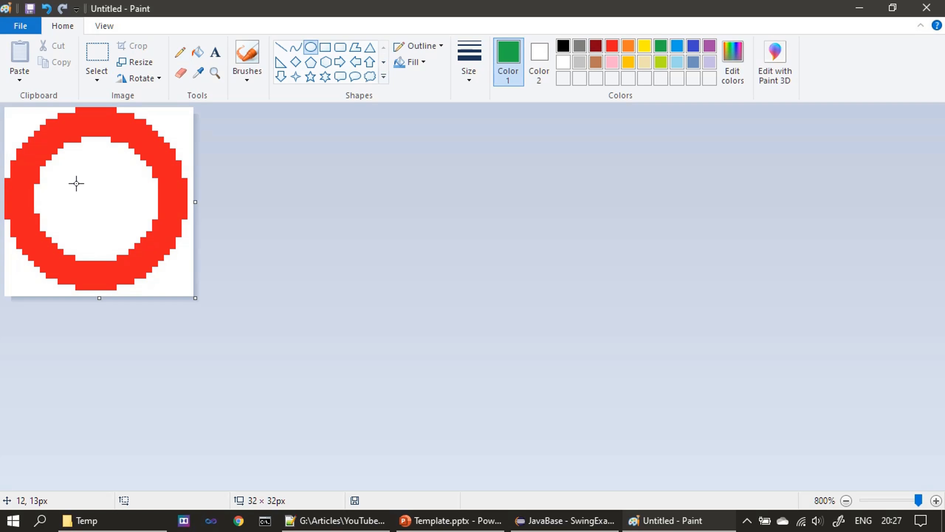
left_click(84, 198)
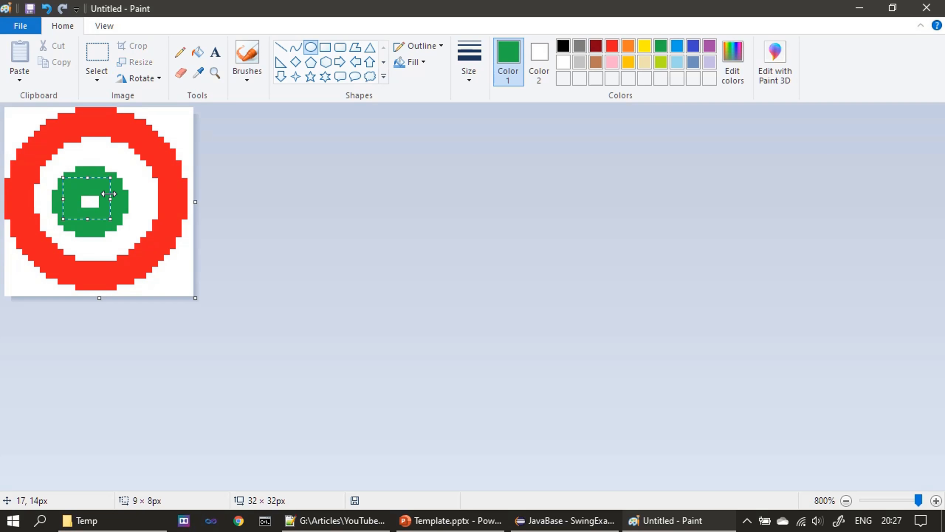
left_click_drag(90, 199, 107, 206)
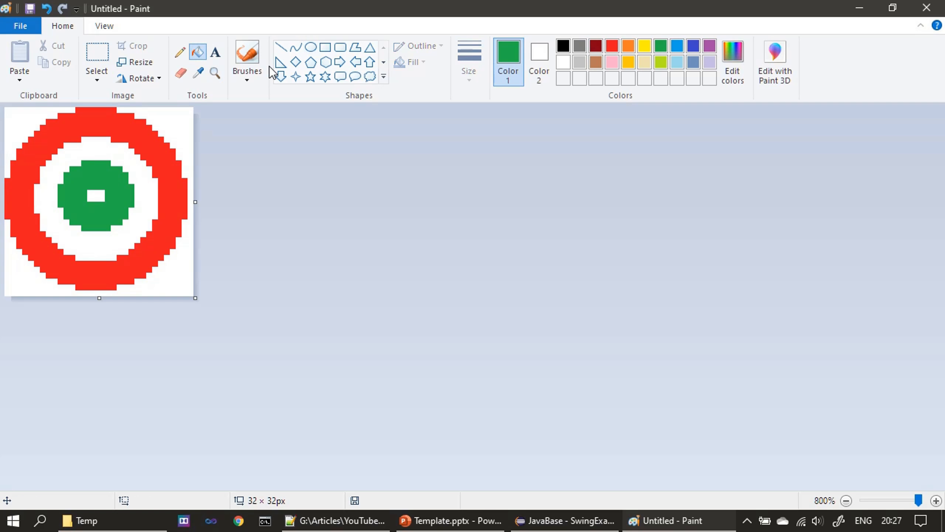
left_click(200, 73)
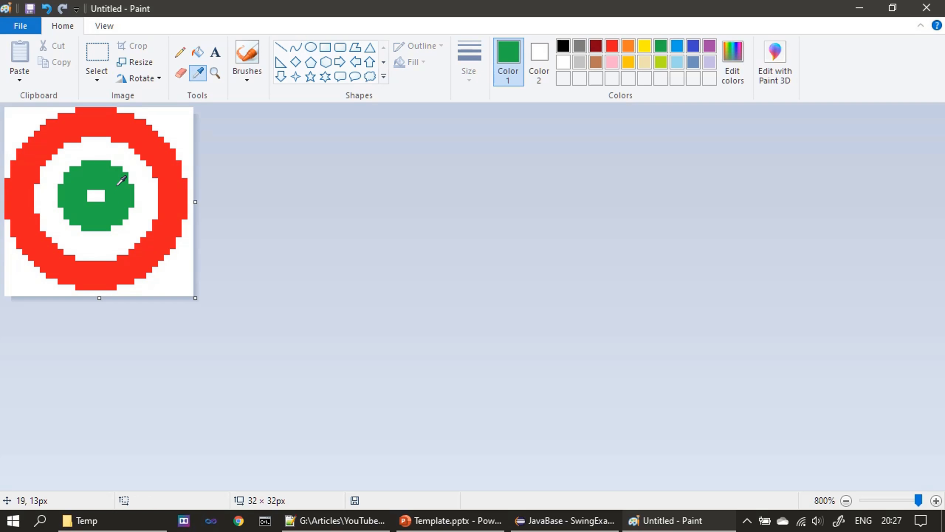
Sample the green and fill the ring's white centre, then zoom out to 100%.
left_click(198, 51)
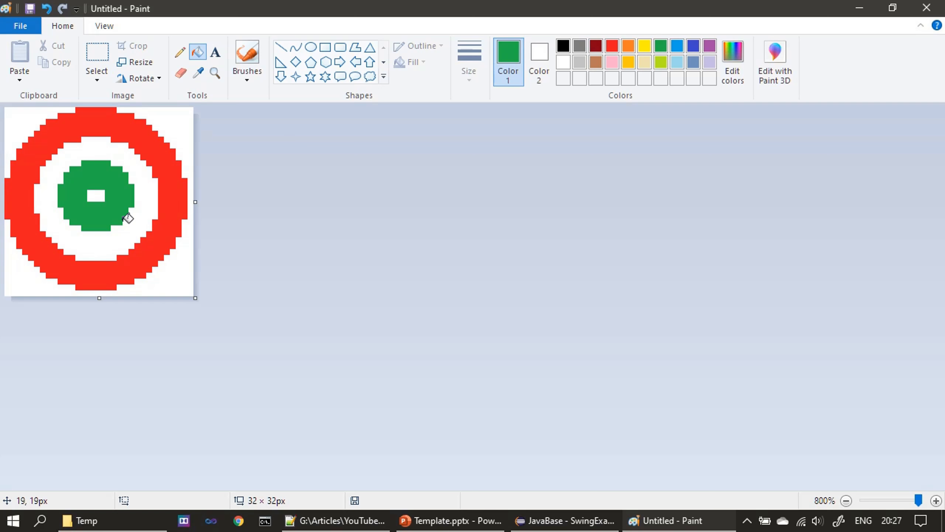
left_click(96, 196)
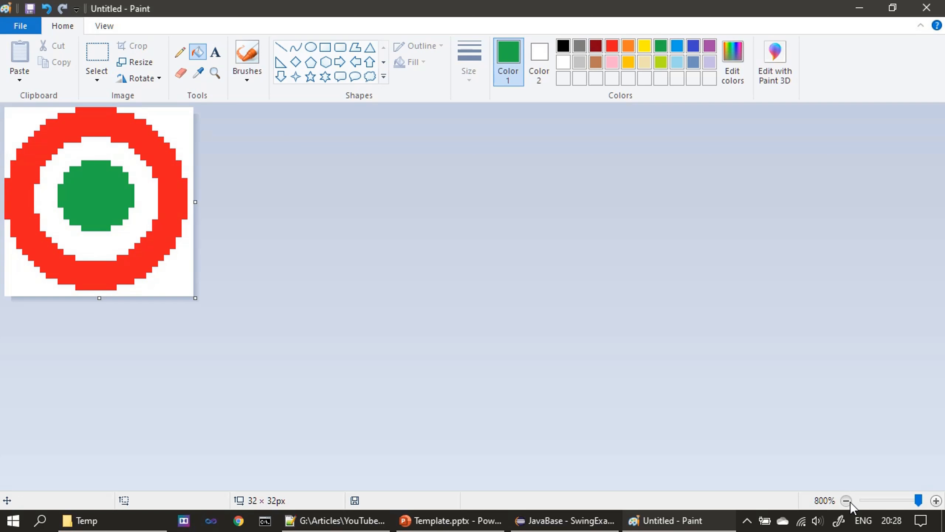
left_click(848, 500)
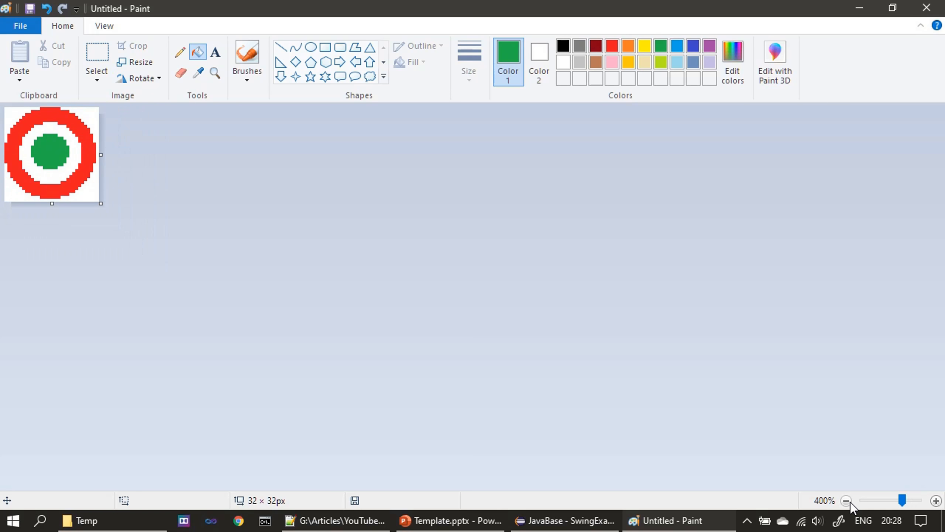
left_click(847, 501)
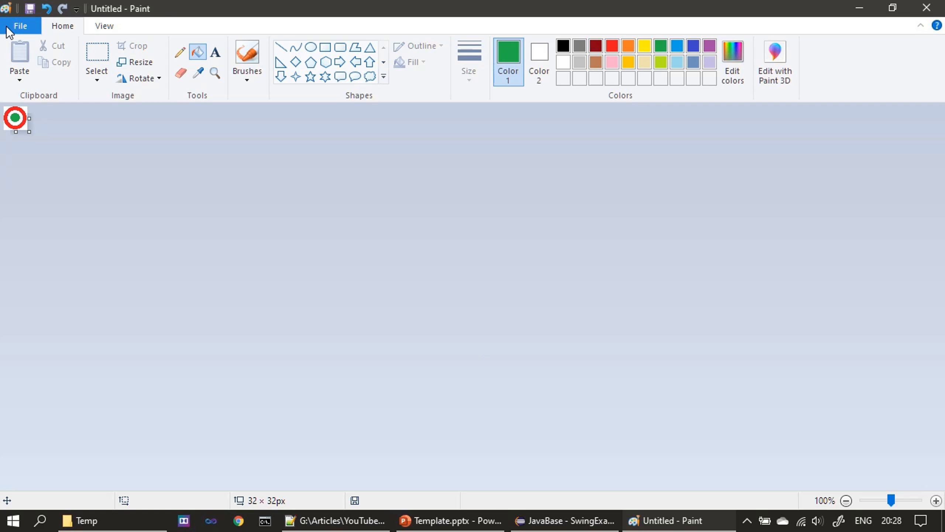
Save the icon as Checked.png in C:\Temp via File > Save.
left_click(20, 25)
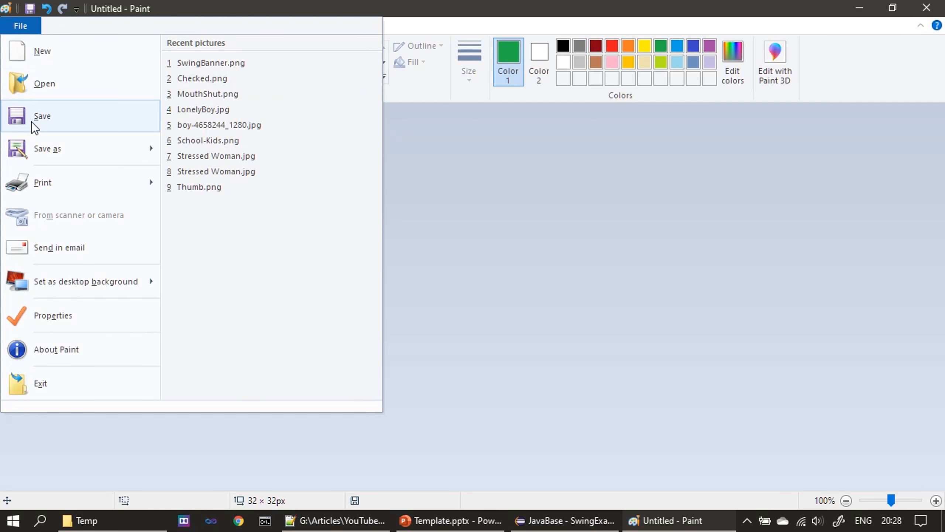
left_click(42, 116)
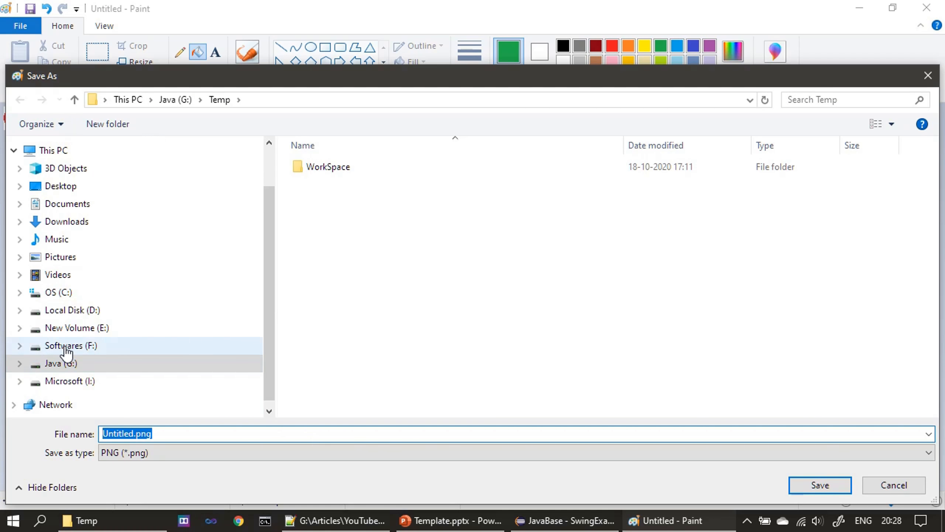
left_click(58, 291)
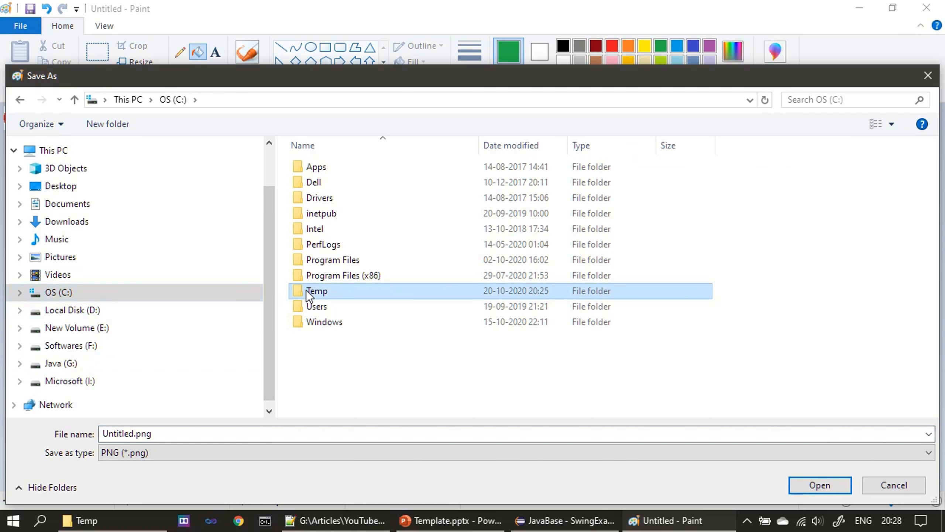
double_click(316, 290)
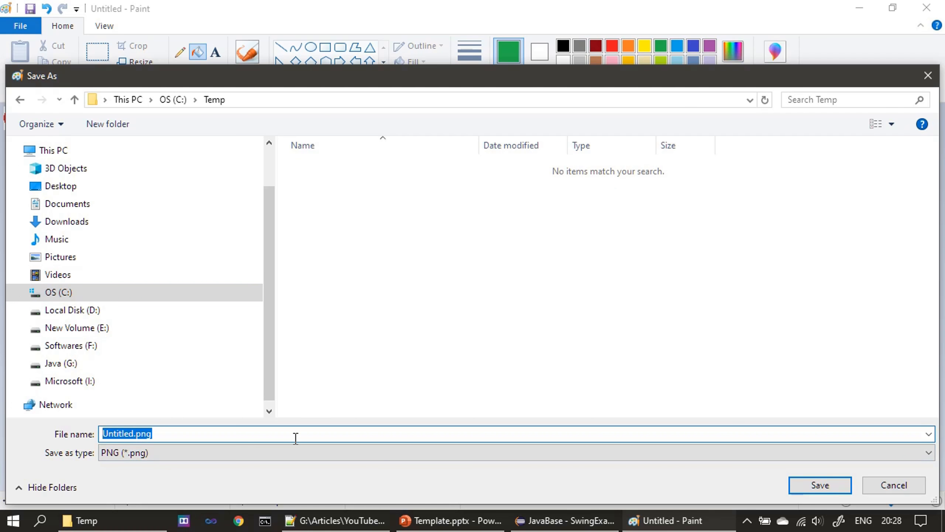
type("Checke")
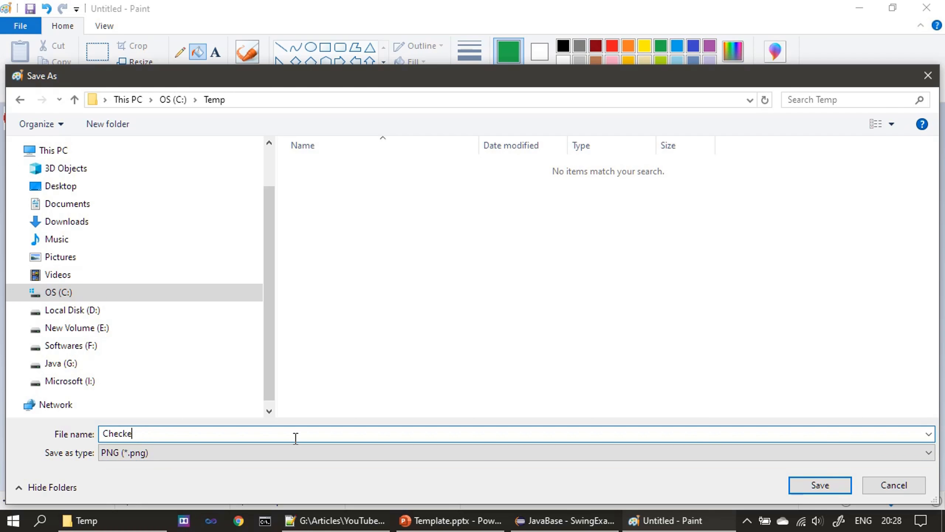
type("d")
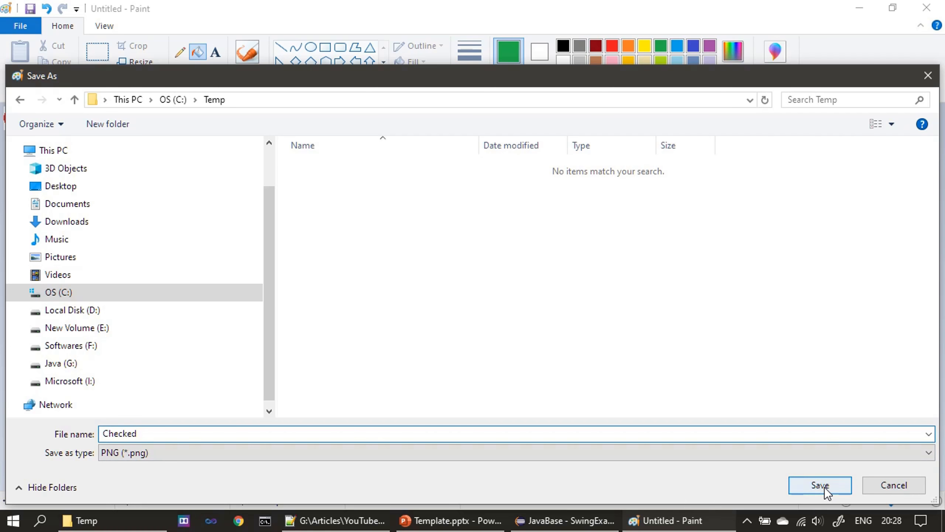
left_click(820, 484)
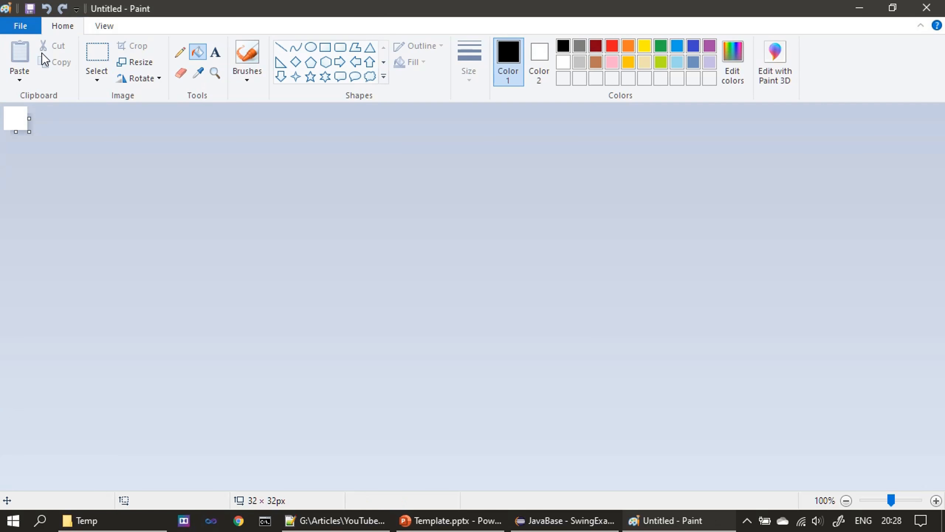
Enlarge the blank canvas to a wide banner shape by dragging its edges.
left_click_drag(28, 132, 182, 139)
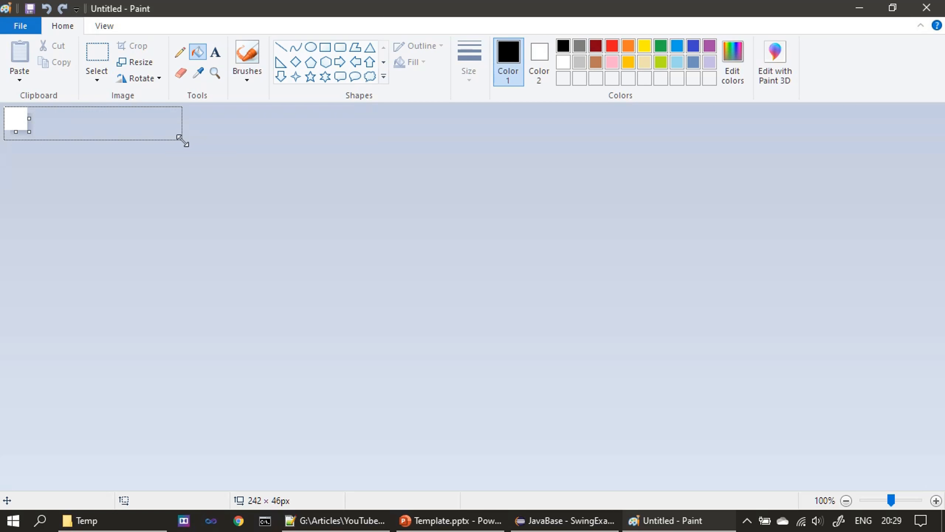
left_click_drag(183, 139, 183, 201)
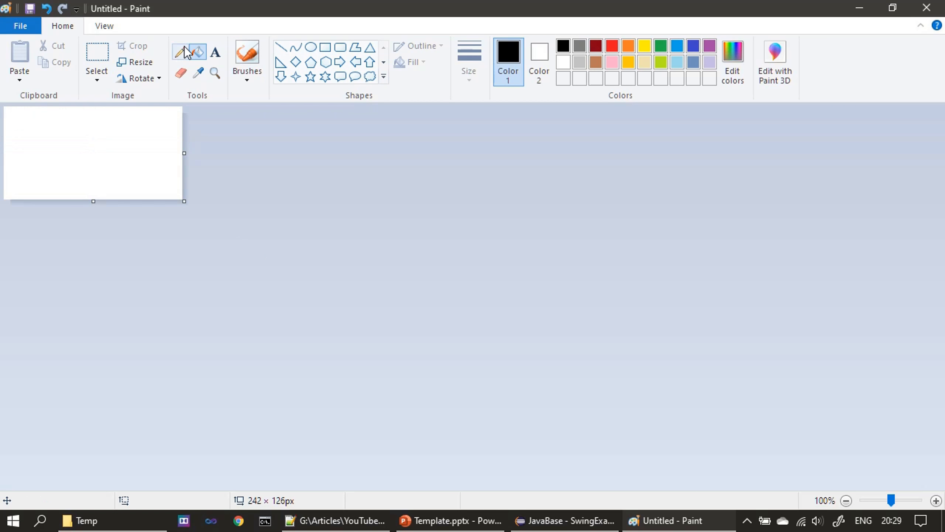
left_click_drag(184, 200, 215, 234)
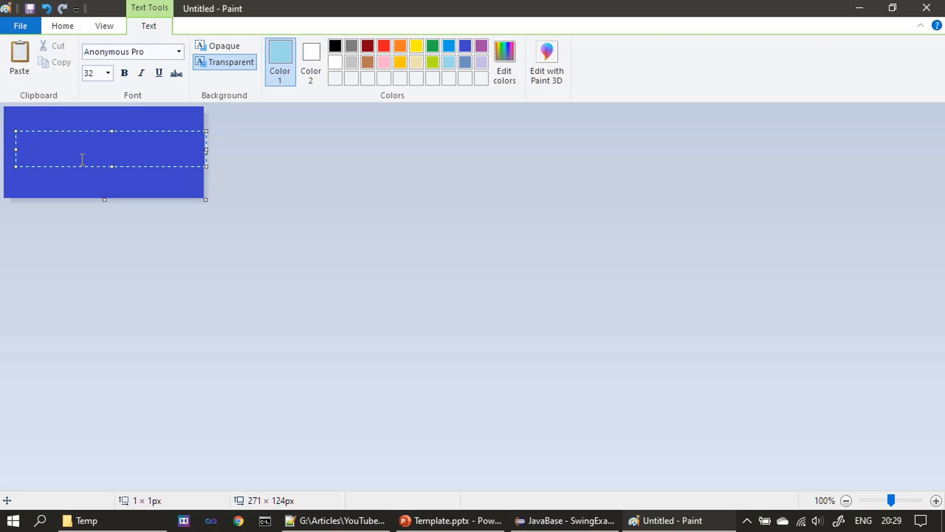
Add the text 'Swing Banner' and give it a larger font size.
type("Swing")
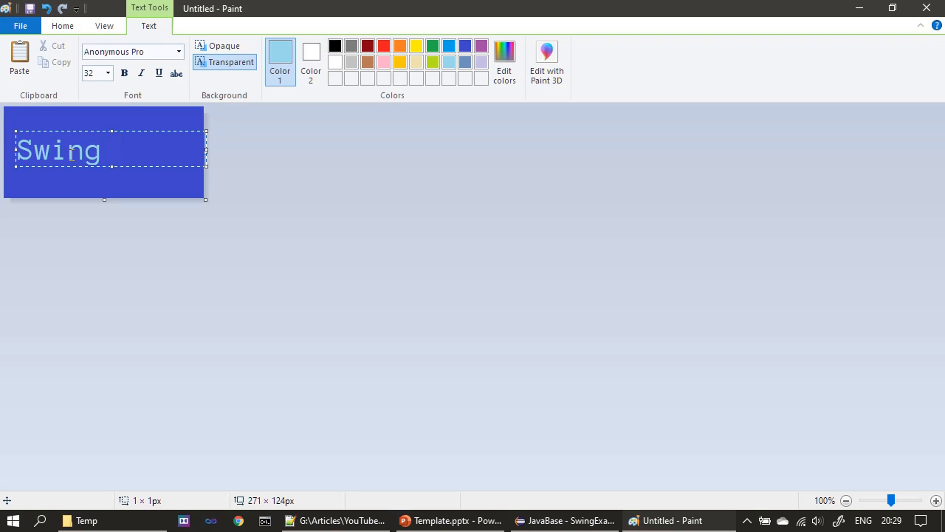
type("Banner")
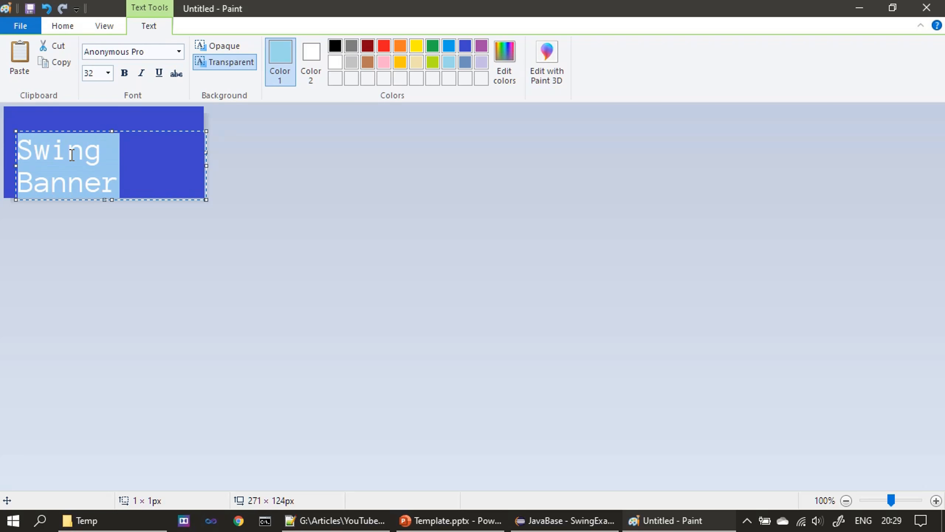
left_click(109, 73)
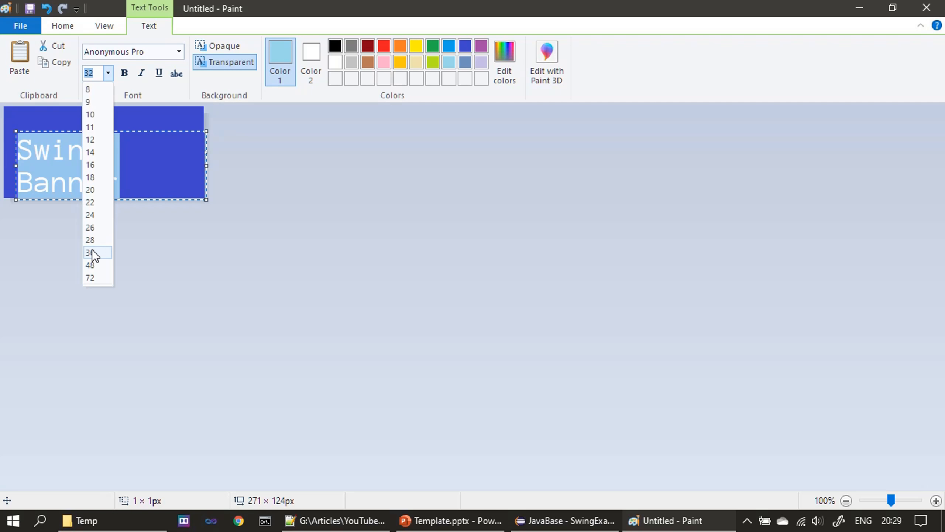
left_click(90, 252)
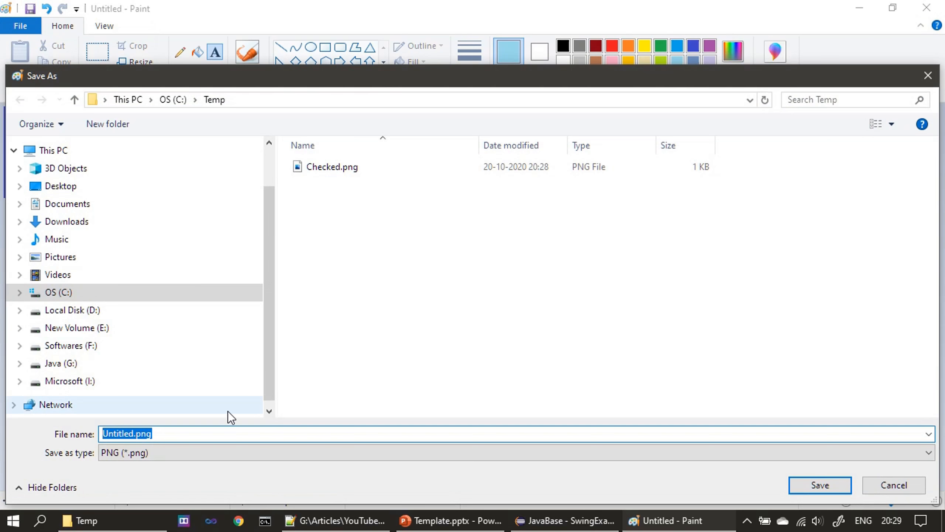
Save the banner as SwingBanner.png in C:\Temp.
type("SwingBanner")
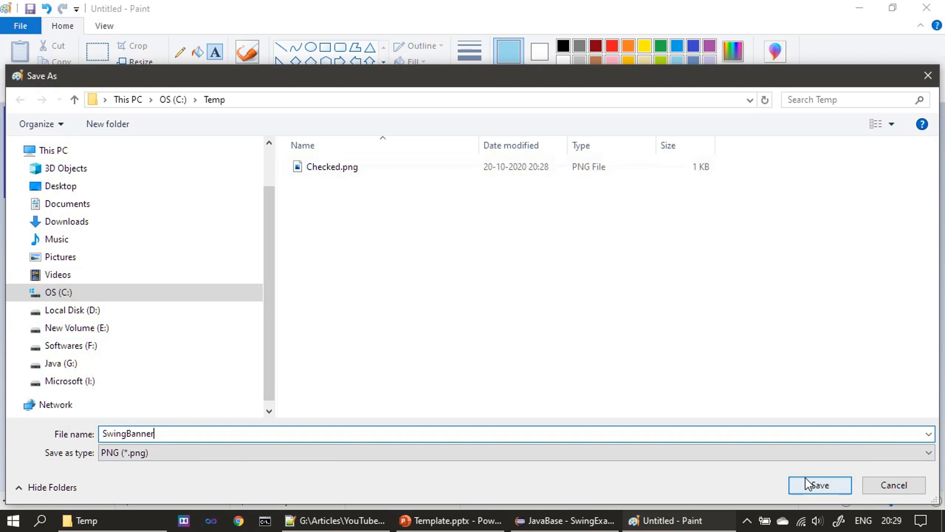
left_click(819, 484)
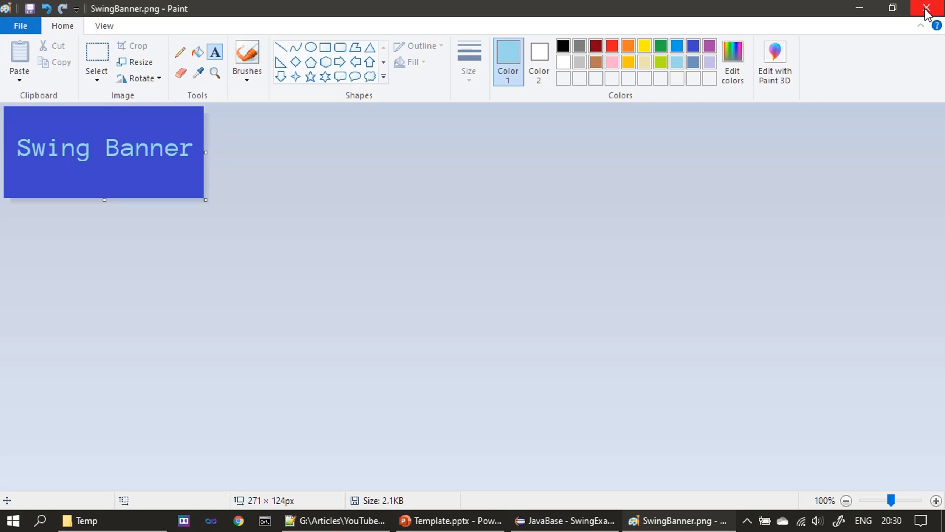
mouse_move(802, 327)
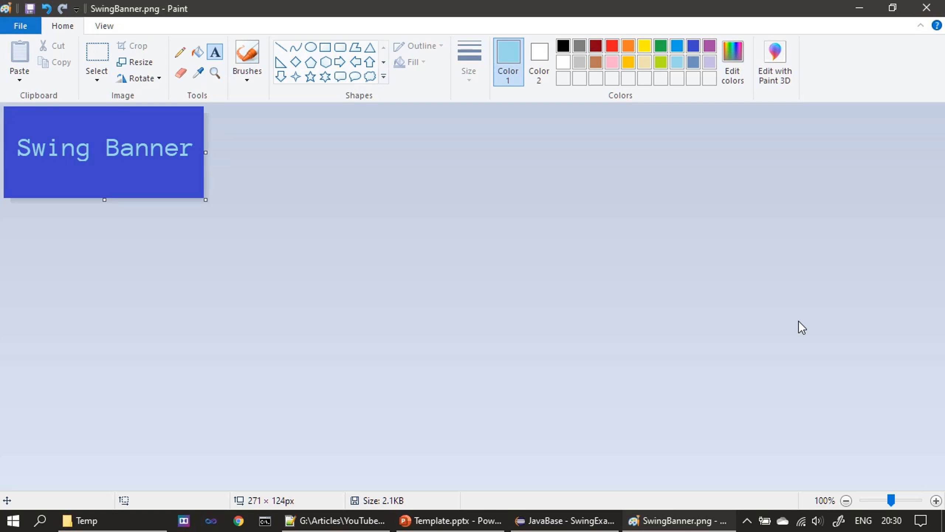
mouse_move(915, 44)
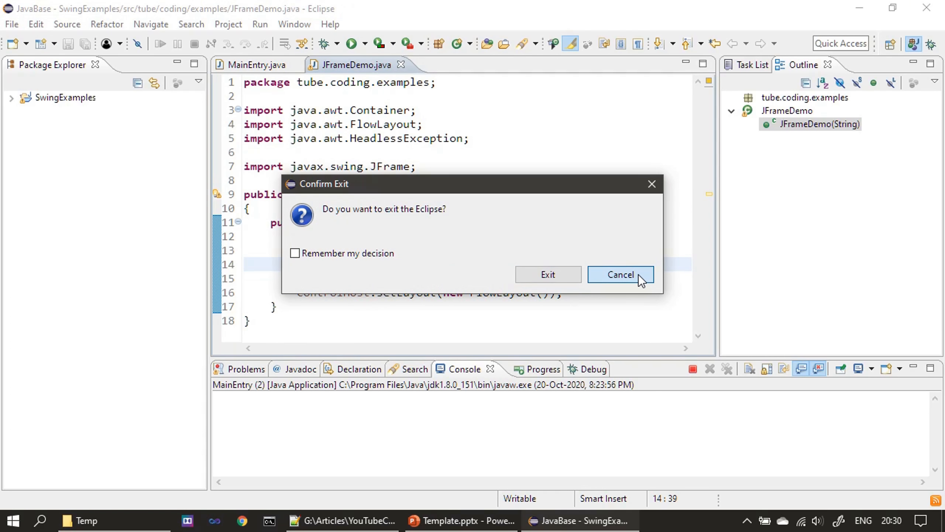
Declare ImageIcons for Checked.png and SwingBanner.png, import javax.swing.ImageIcon, and save with Ctrl+S.
left_click(620, 274)
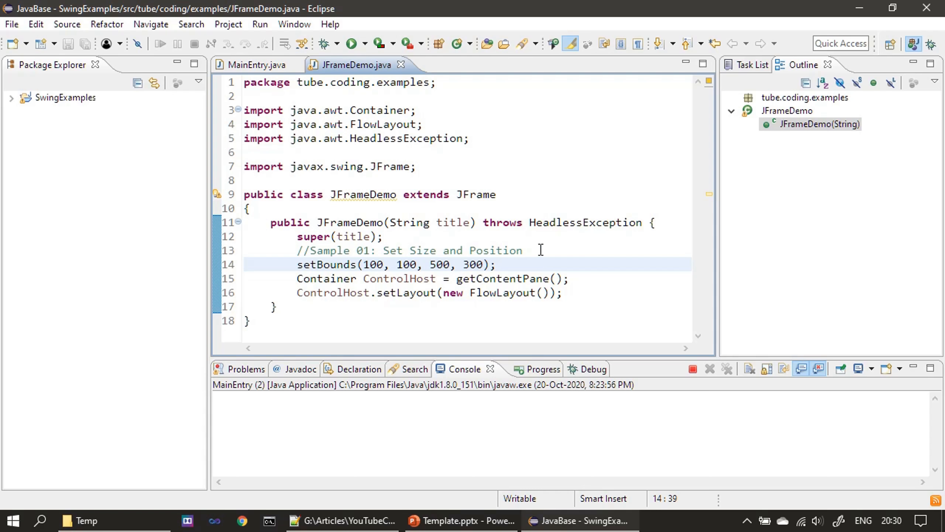
key("enter")
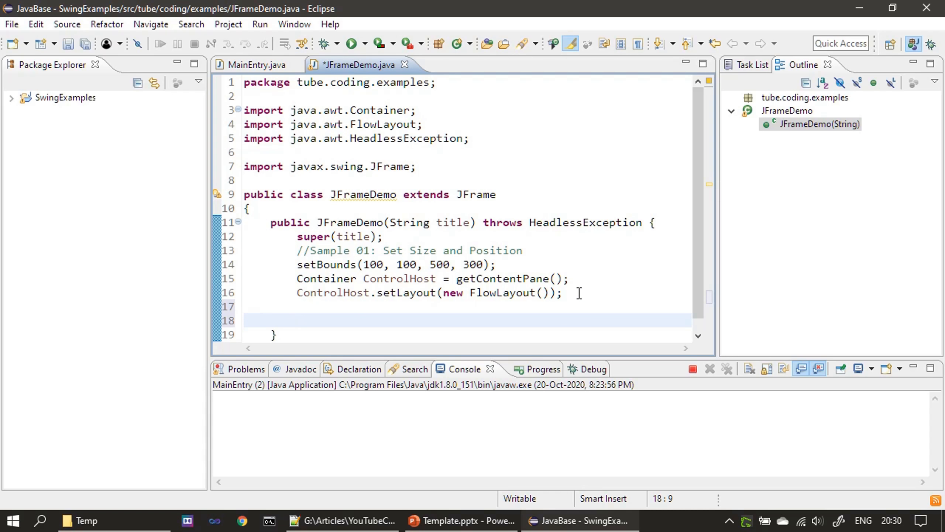
mouse_move(366, 65)
type("//Sample 02: Create Image Icons")
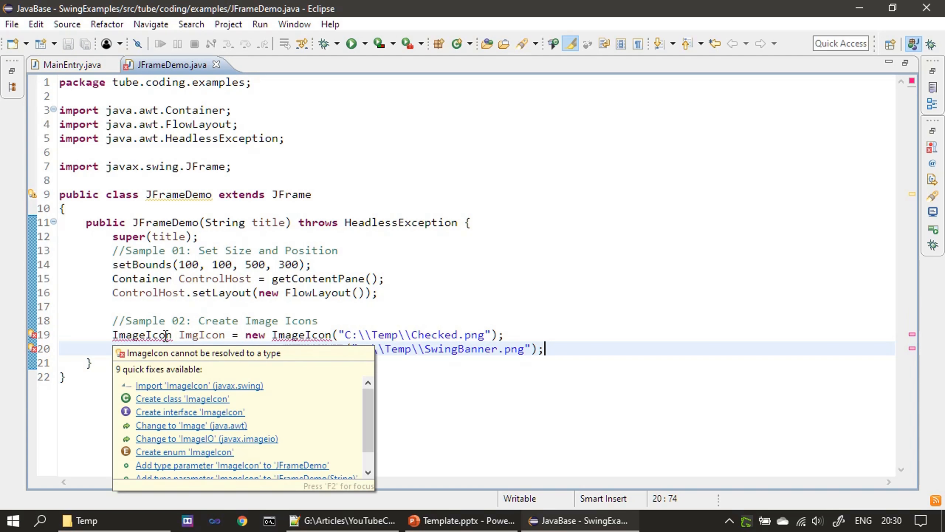
mouse_move(182, 396)
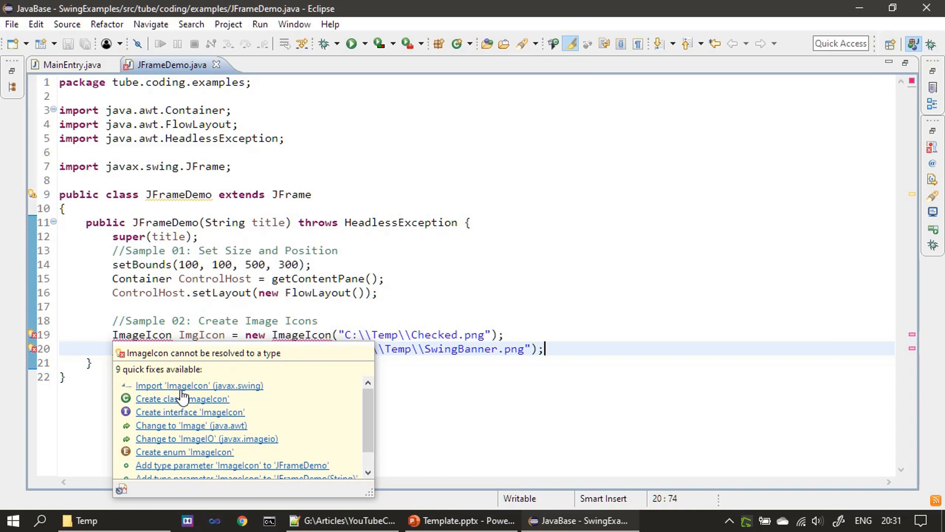
mouse_move(232, 395)
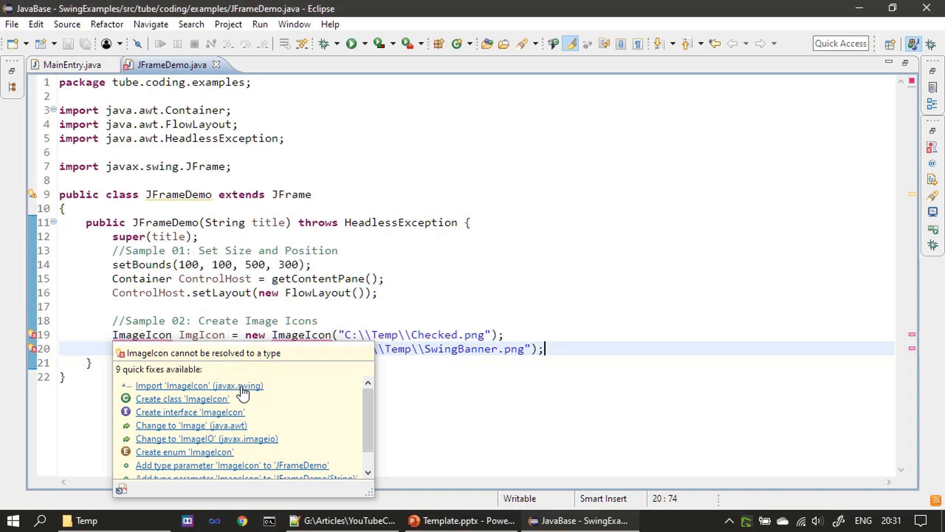
left_click(199, 386)
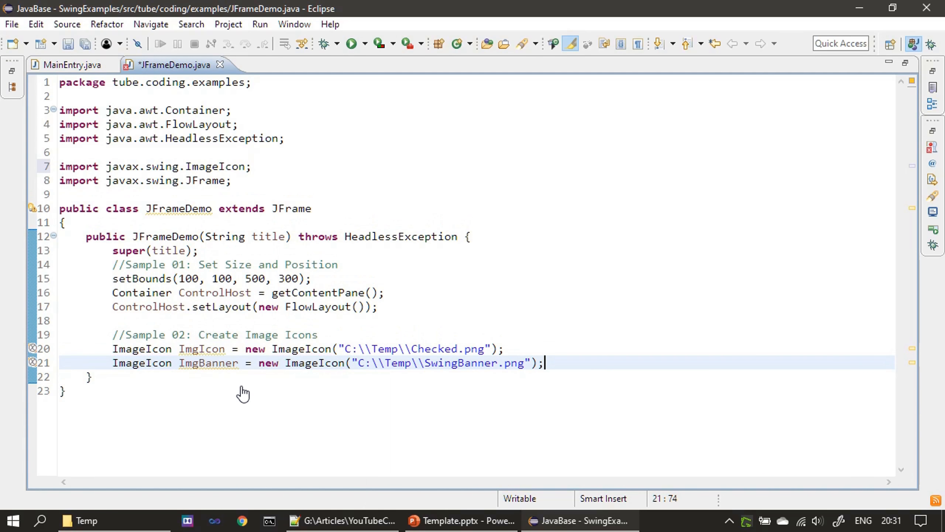
key("ctrl+s")
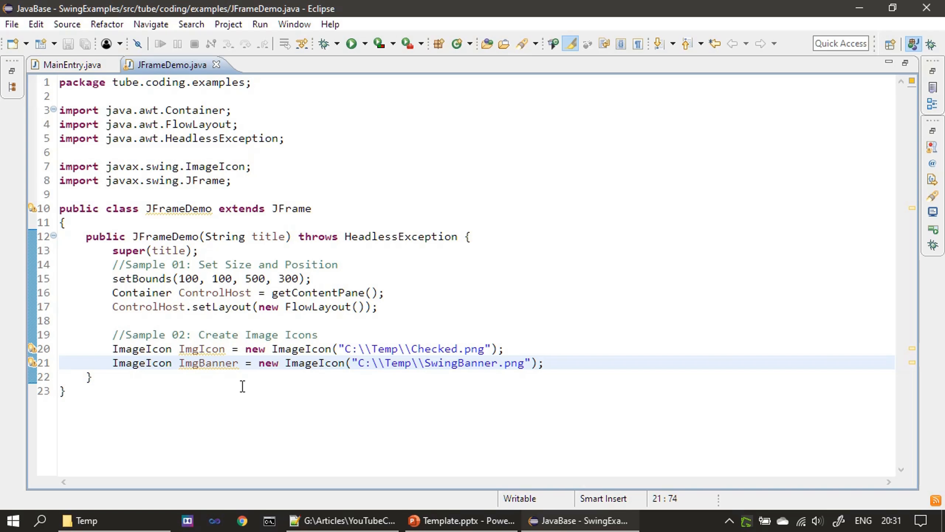
left_click(542, 363)
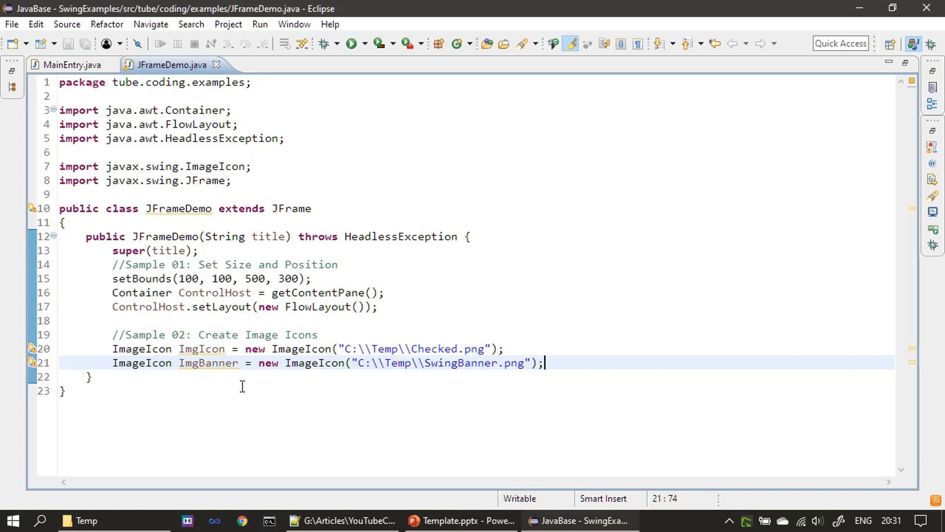
key("Enter")
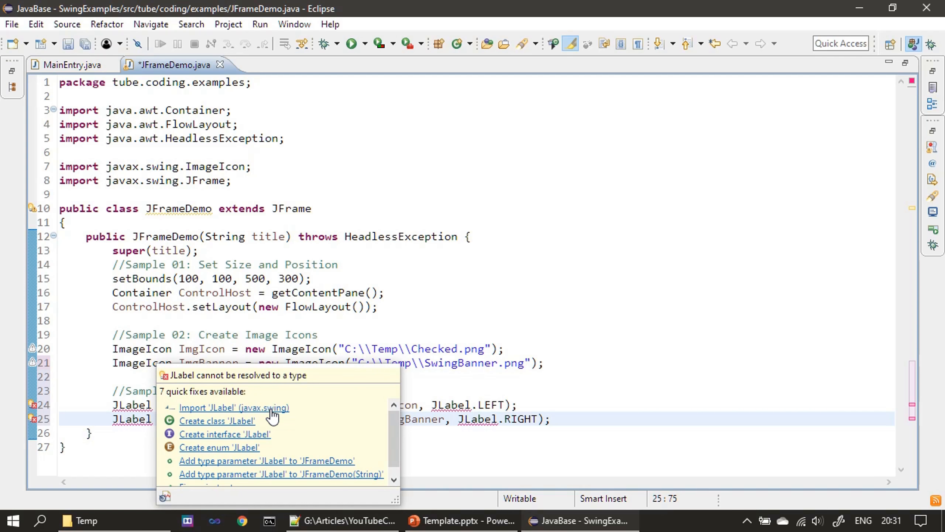
Import JLabel and declare "Icon Label" with ImgIcon LEFT and "Banner Label" with ImgBanner RIGHT.
left_click(234, 408)
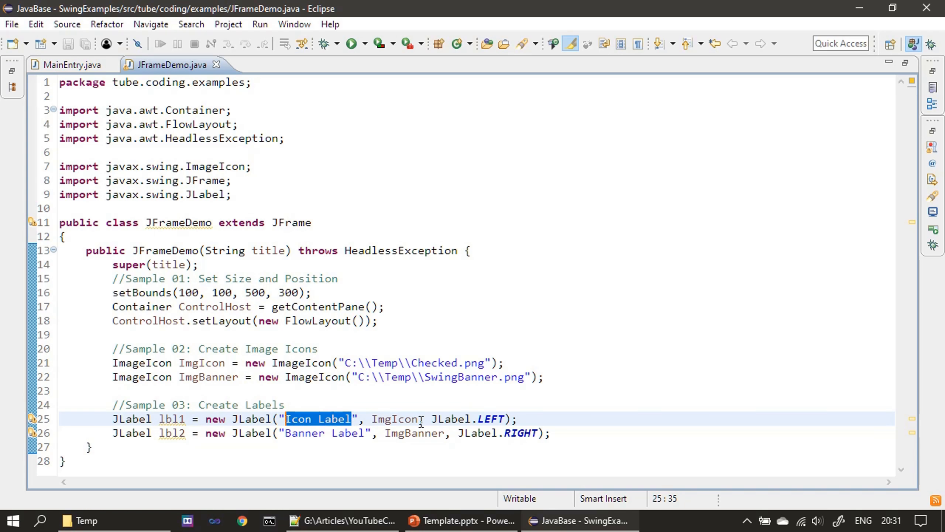
double_click(394, 419)
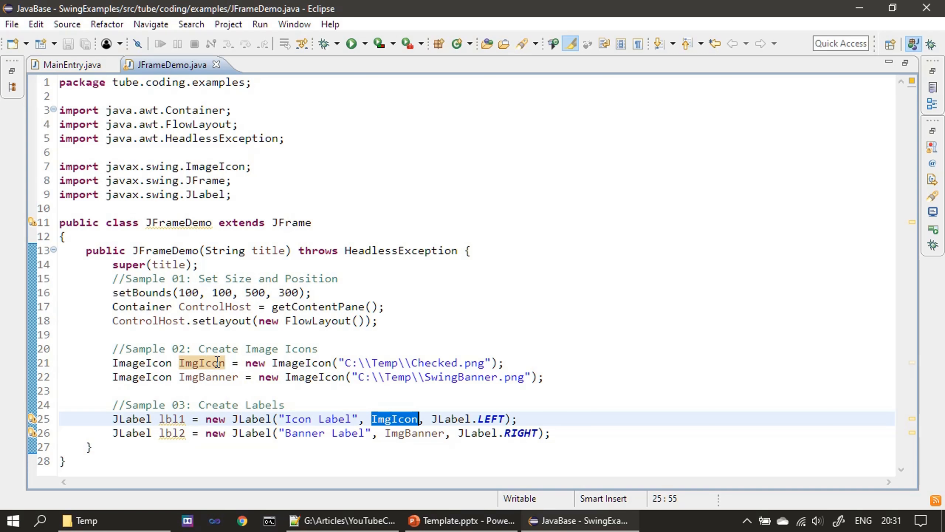
double_click(414, 433)
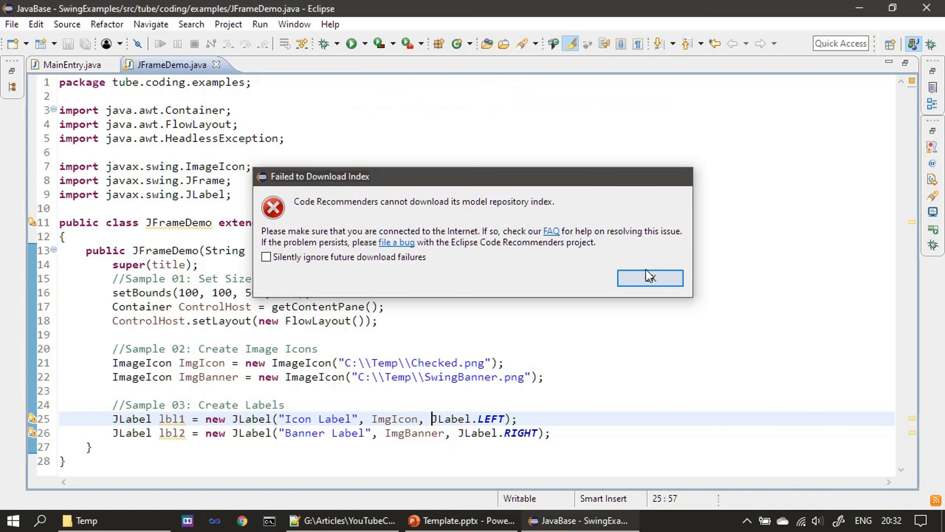
left_click(650, 278)
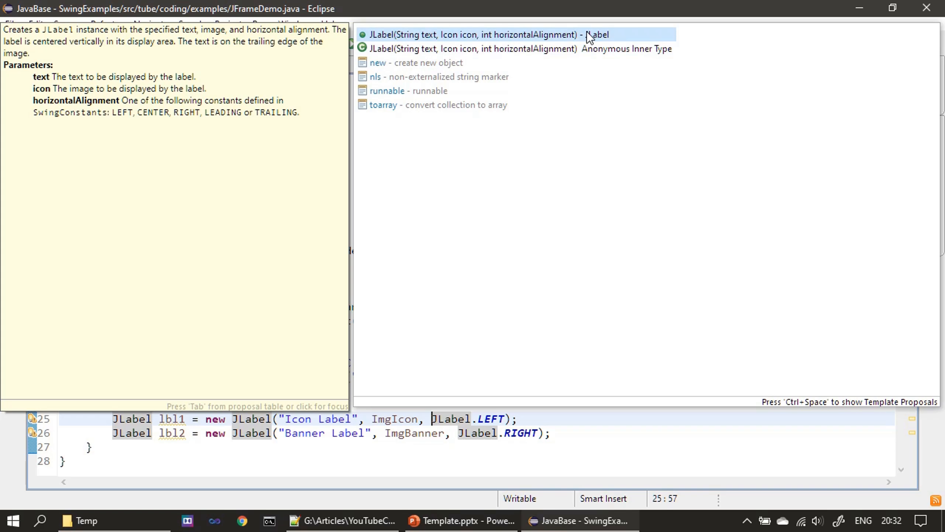
mouse_move(452, 35)
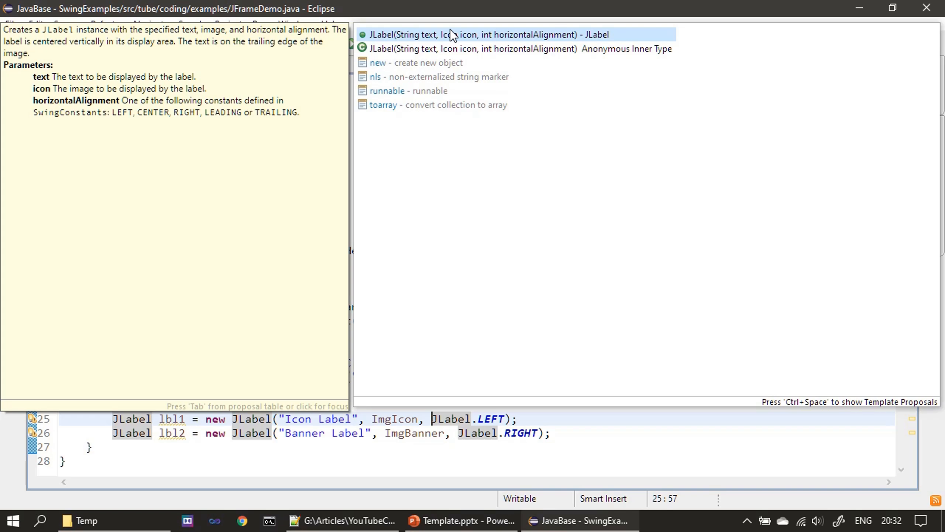
mouse_move(415, 38)
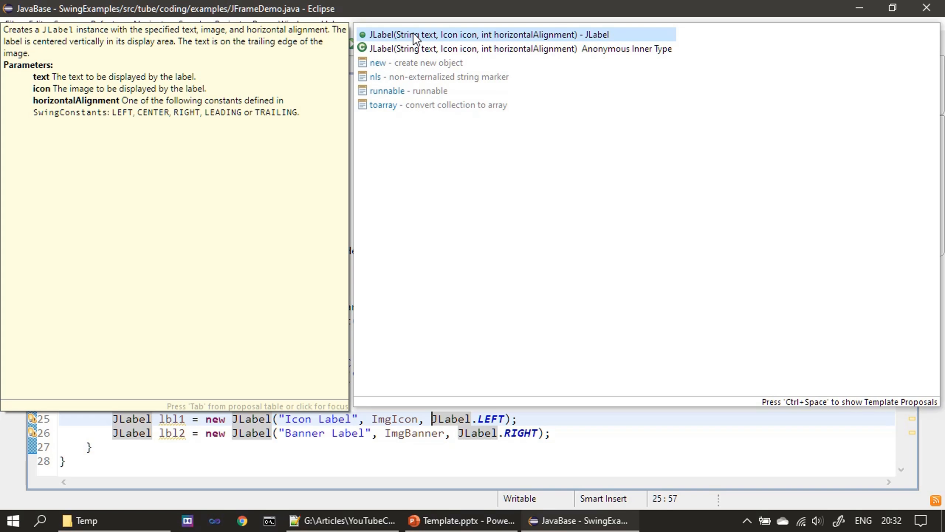
mouse_move(474, 42)
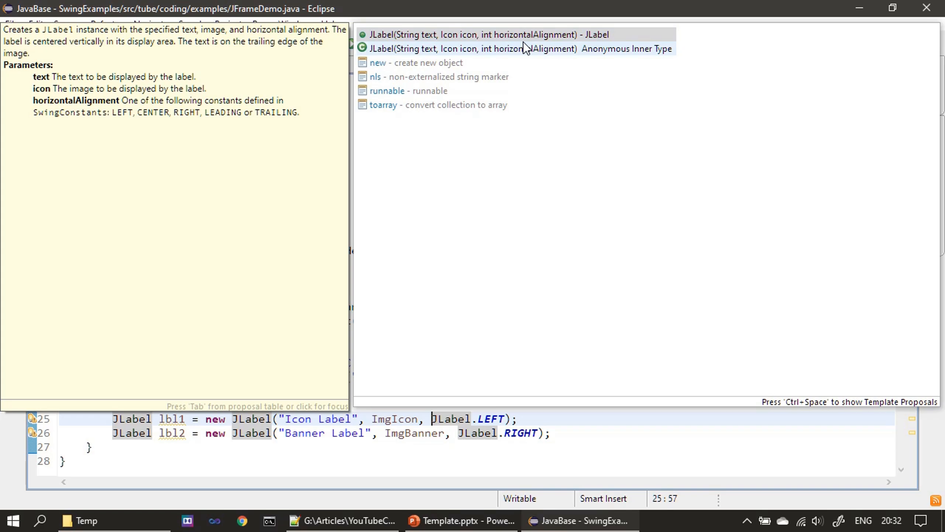
mouse_move(554, 48)
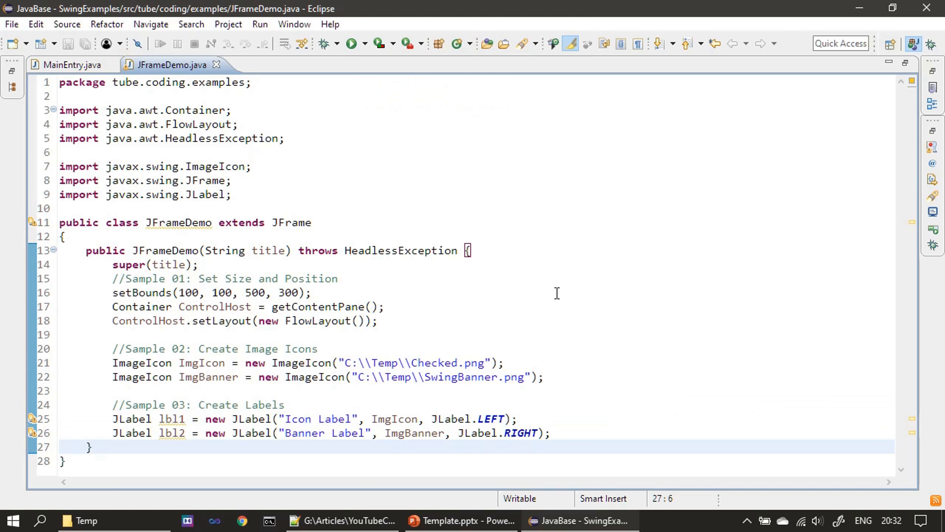
Place the caret below the labels for the Sample 04 ControlHost.add(lbl1)/add(lbl2) block.
left_click(561, 433)
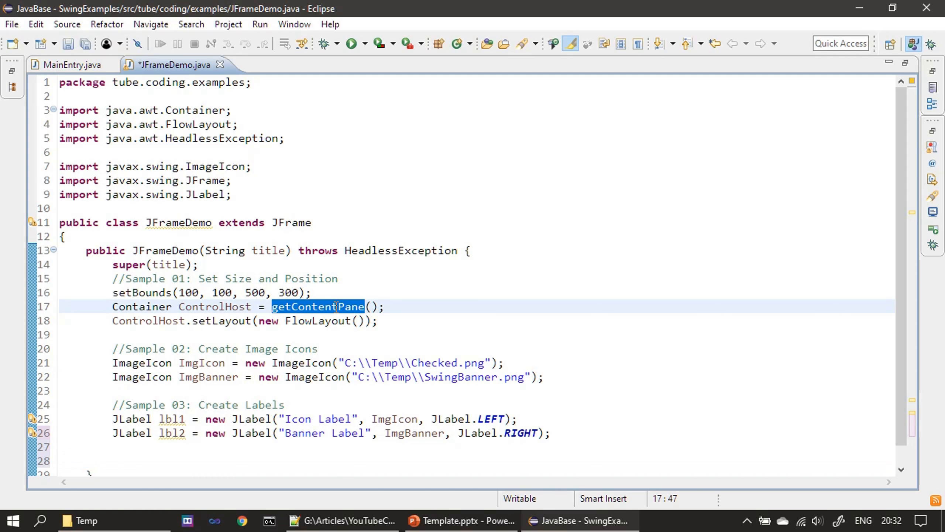
mouse_move(279, 222)
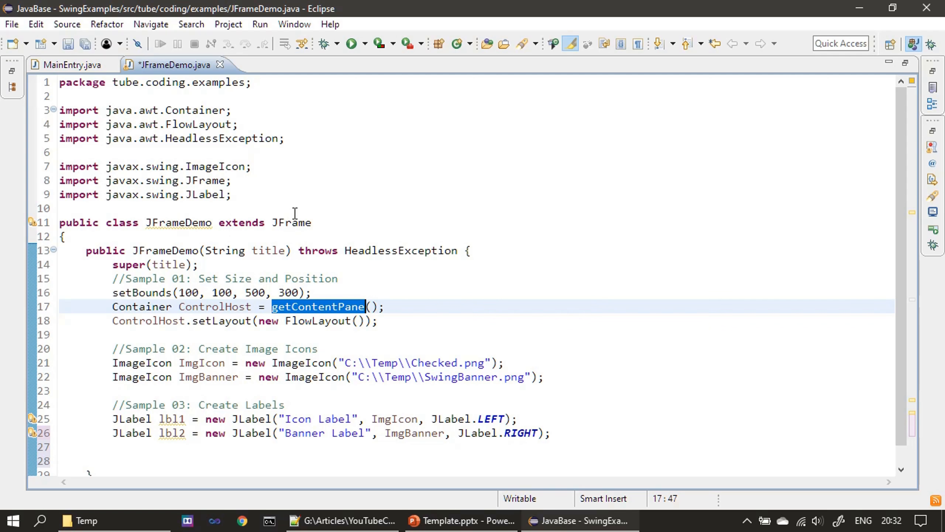
mouse_move(290, 312)
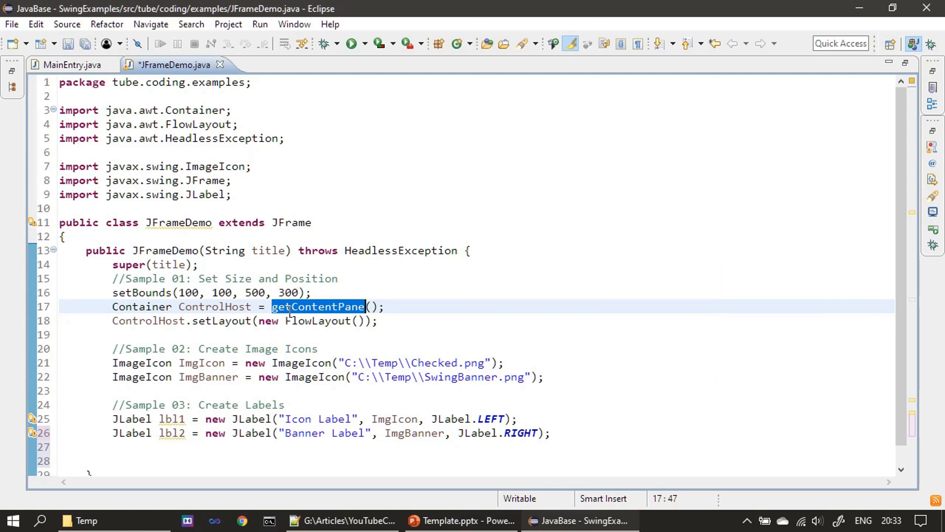
mouse_move(212, 306)
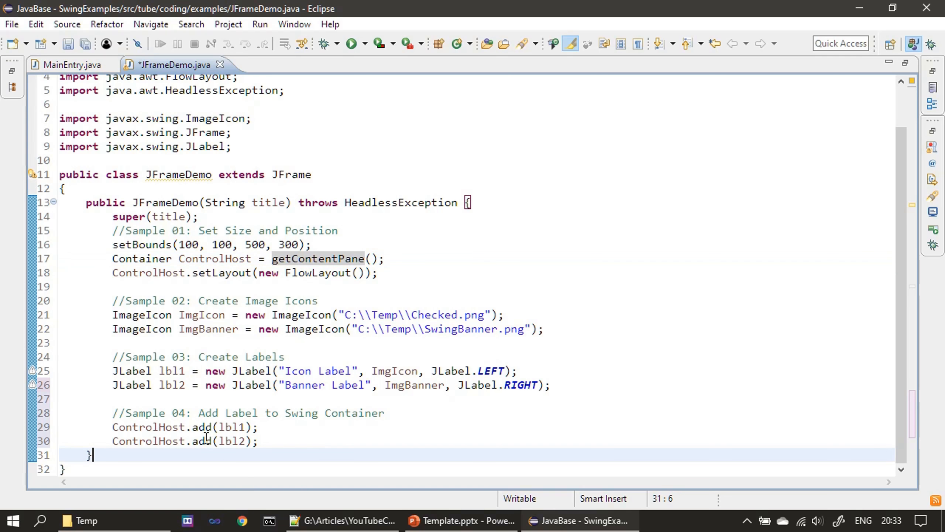
mouse_move(424, 433)
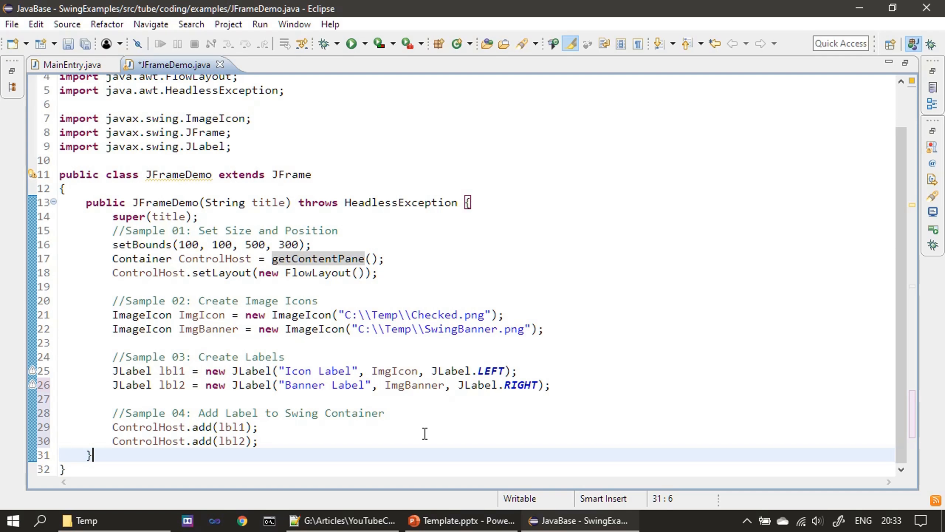
Save JFrameDemo and run MainEntry to show the frame with both labels.
key("ctrl+s")
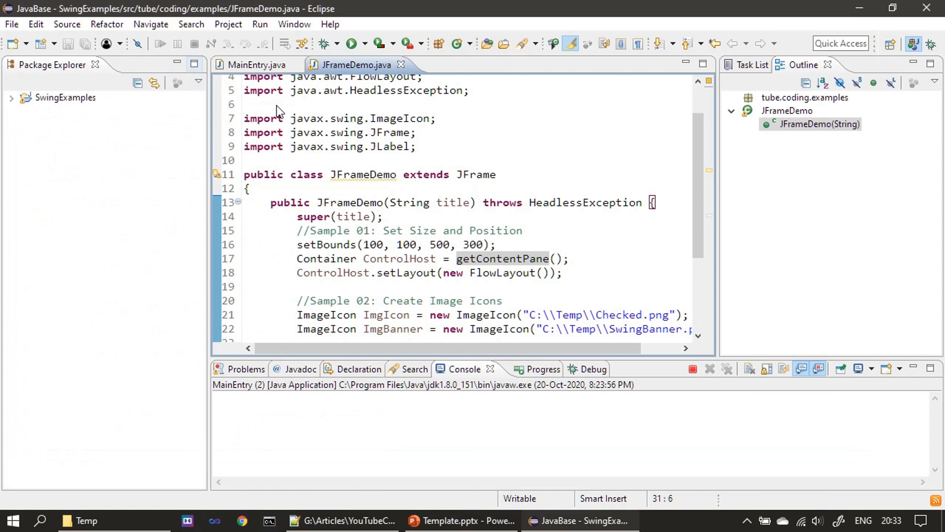
mouse_move(353, 44)
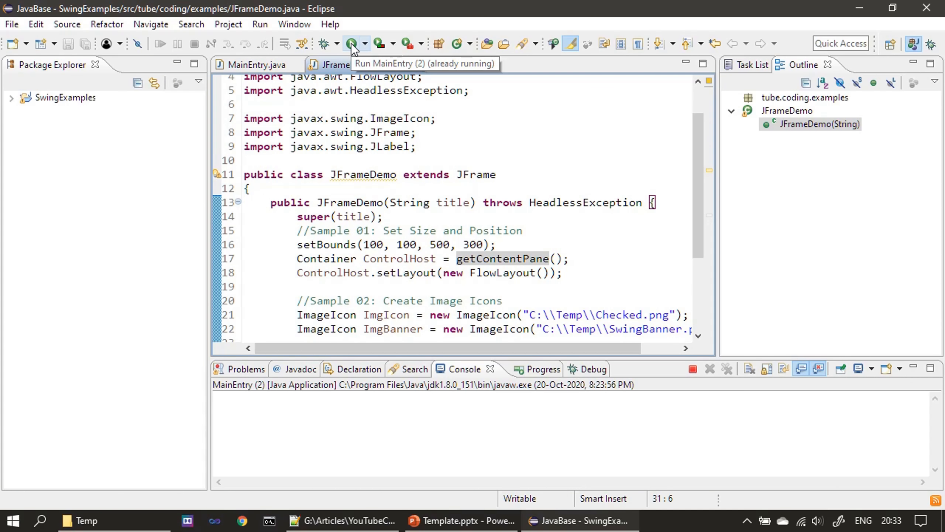
left_click(350, 44)
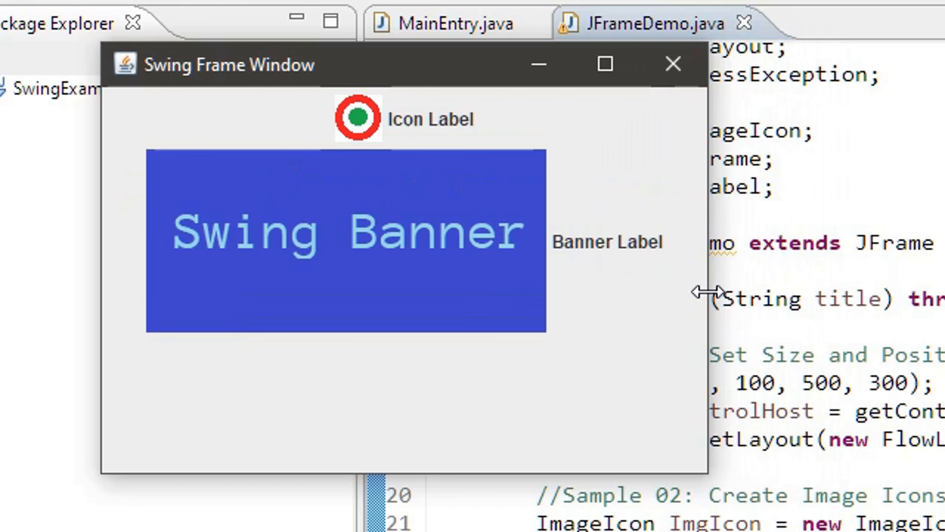
mouse_move(711, 401)
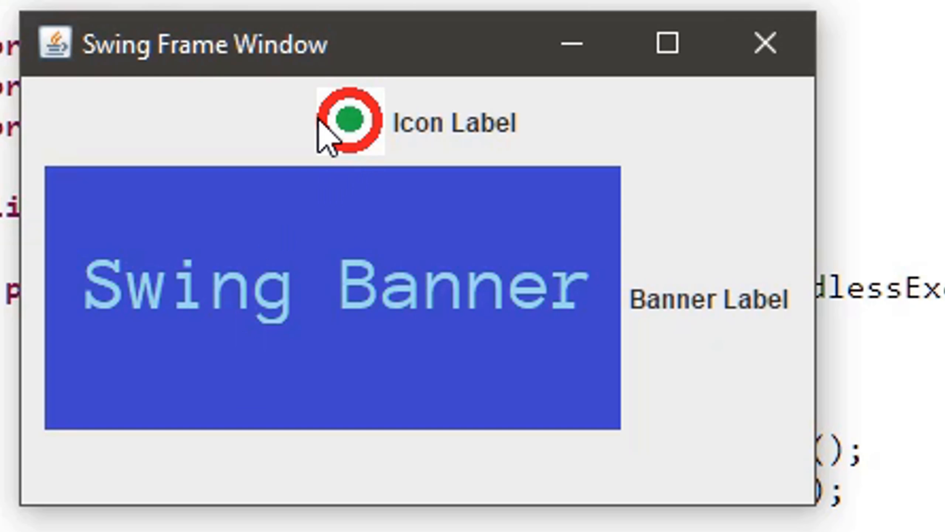
mouse_move(332, 139)
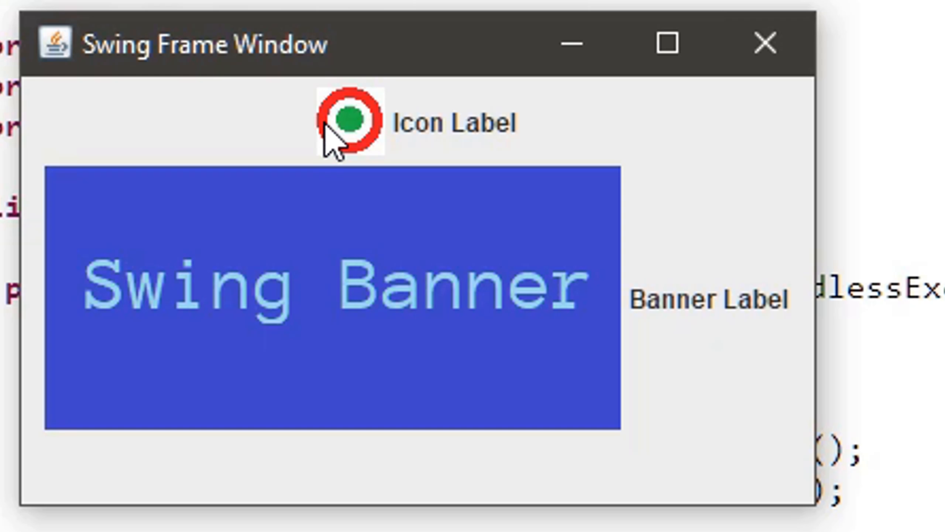
mouse_move(264, 302)
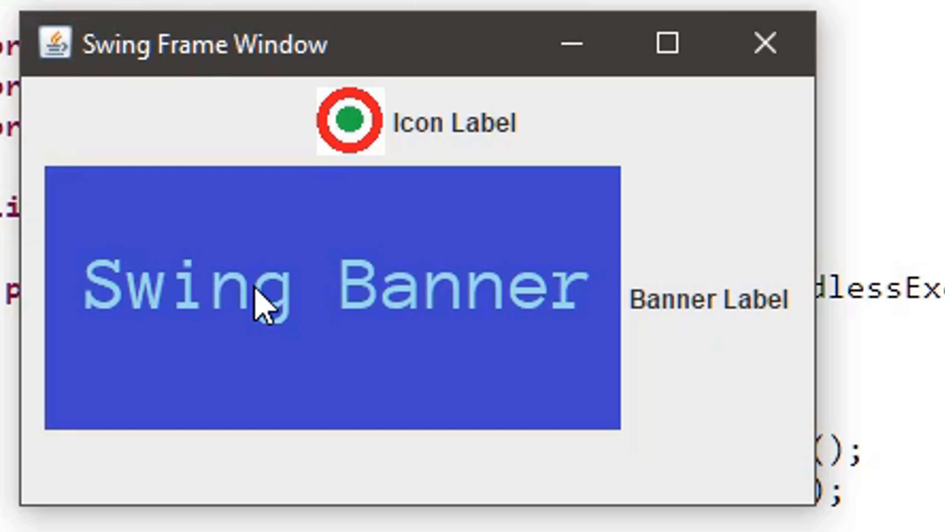
mouse_move(390, 187)
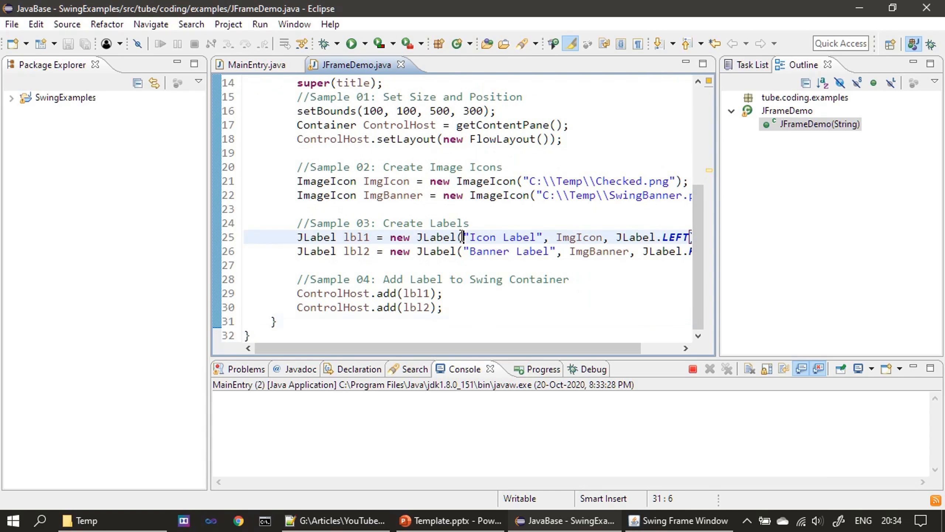
List the JLabel constructor proposals with Ctrl+Space on the Icon Label line.
key("ctrl+space")
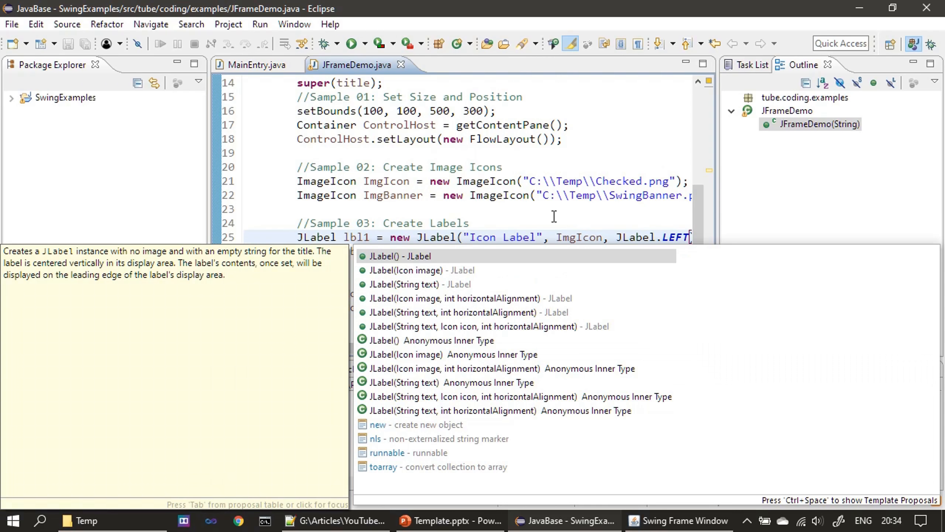
mouse_move(487, 298)
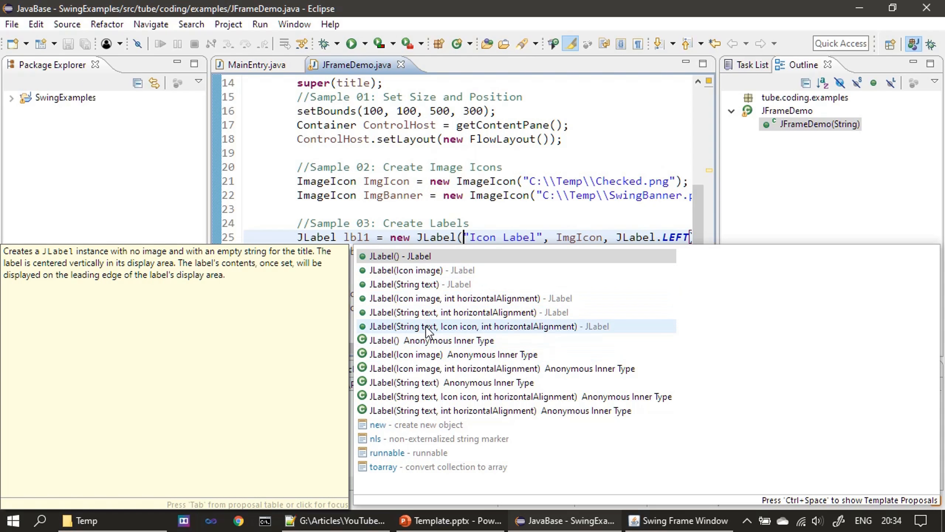
mouse_move(464, 337)
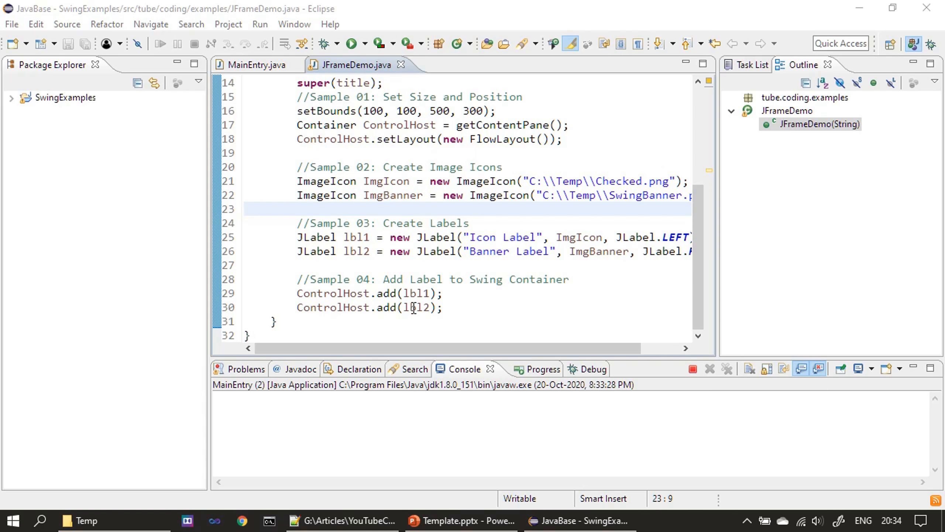
mouse_move(433, 438)
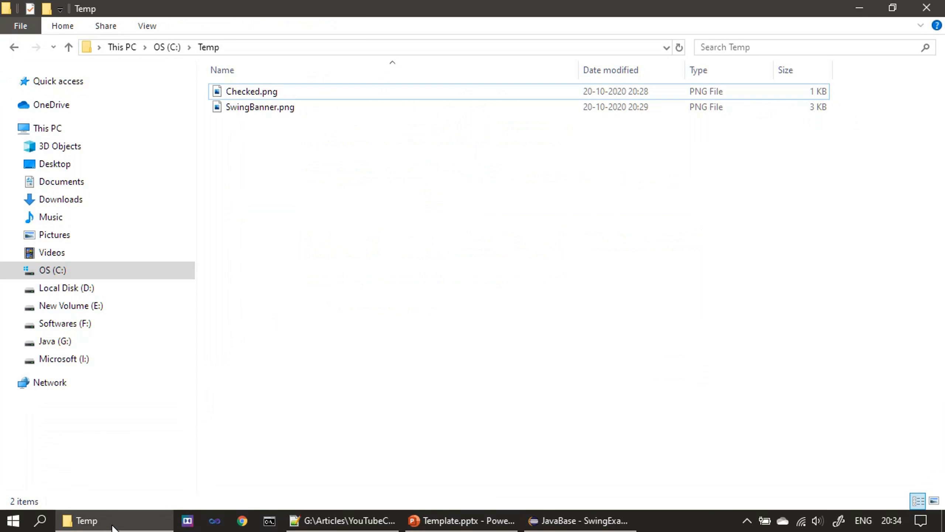
Inspect Checked.png in C:\Temp, then return to JFrameDemo in Eclipse.
left_click(251, 91)
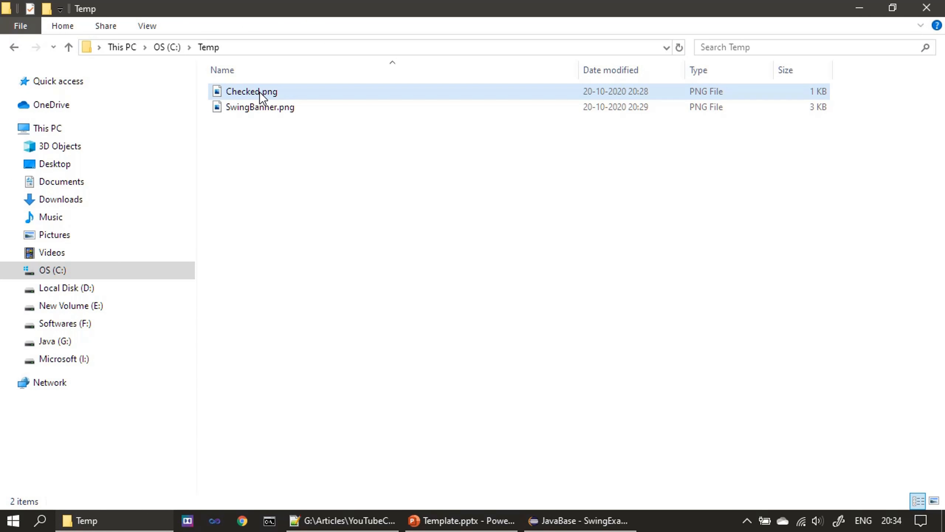
mouse_move(251, 90)
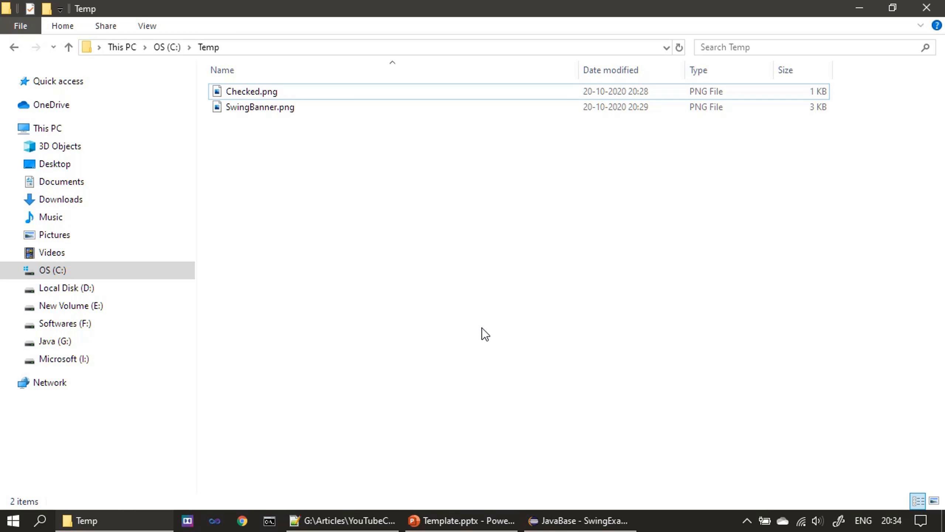
mouse_move(440, 359)
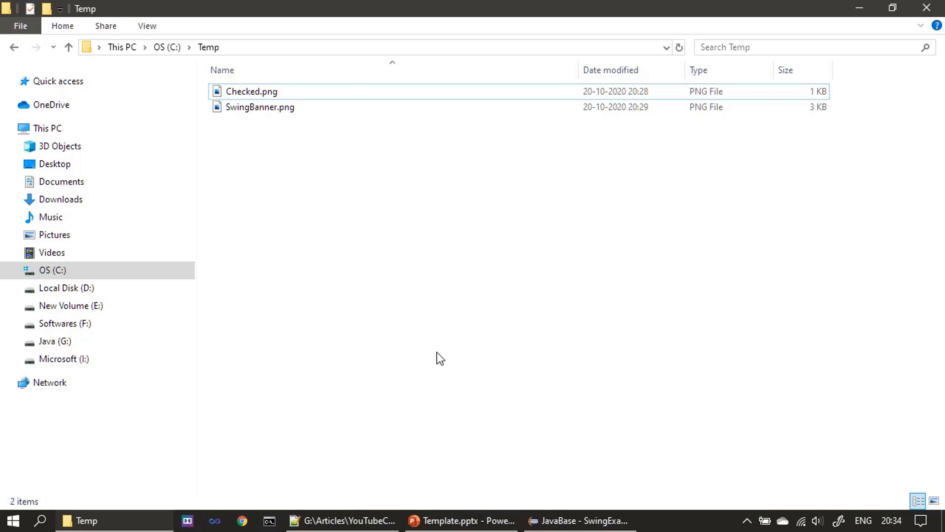
left_click(579, 520)
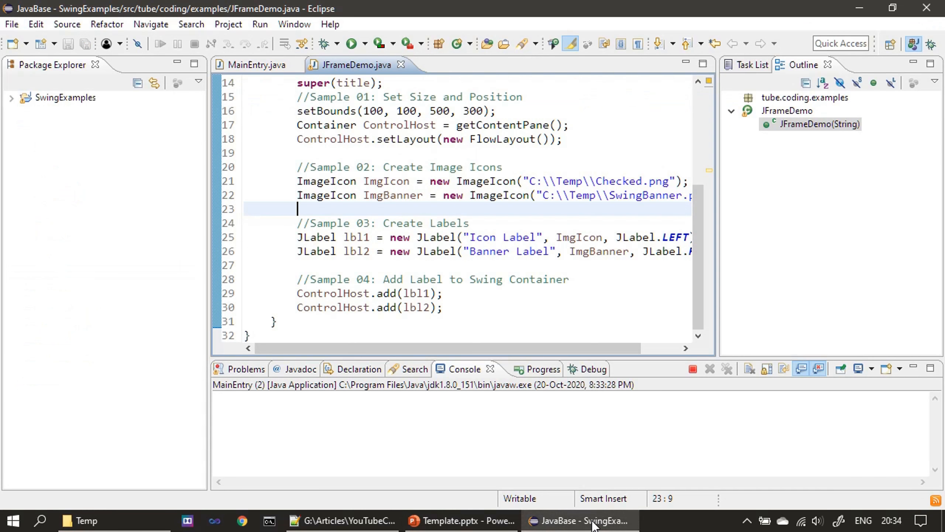
mouse_move(539, 280)
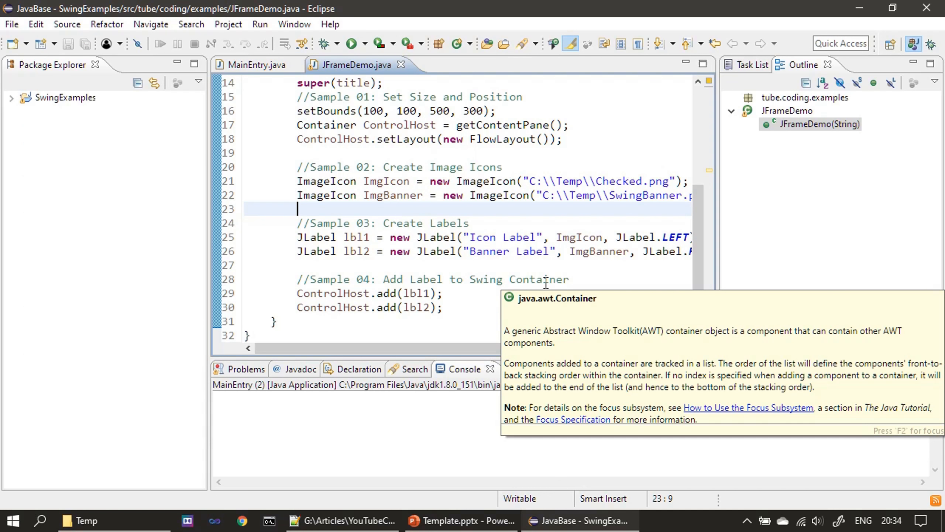